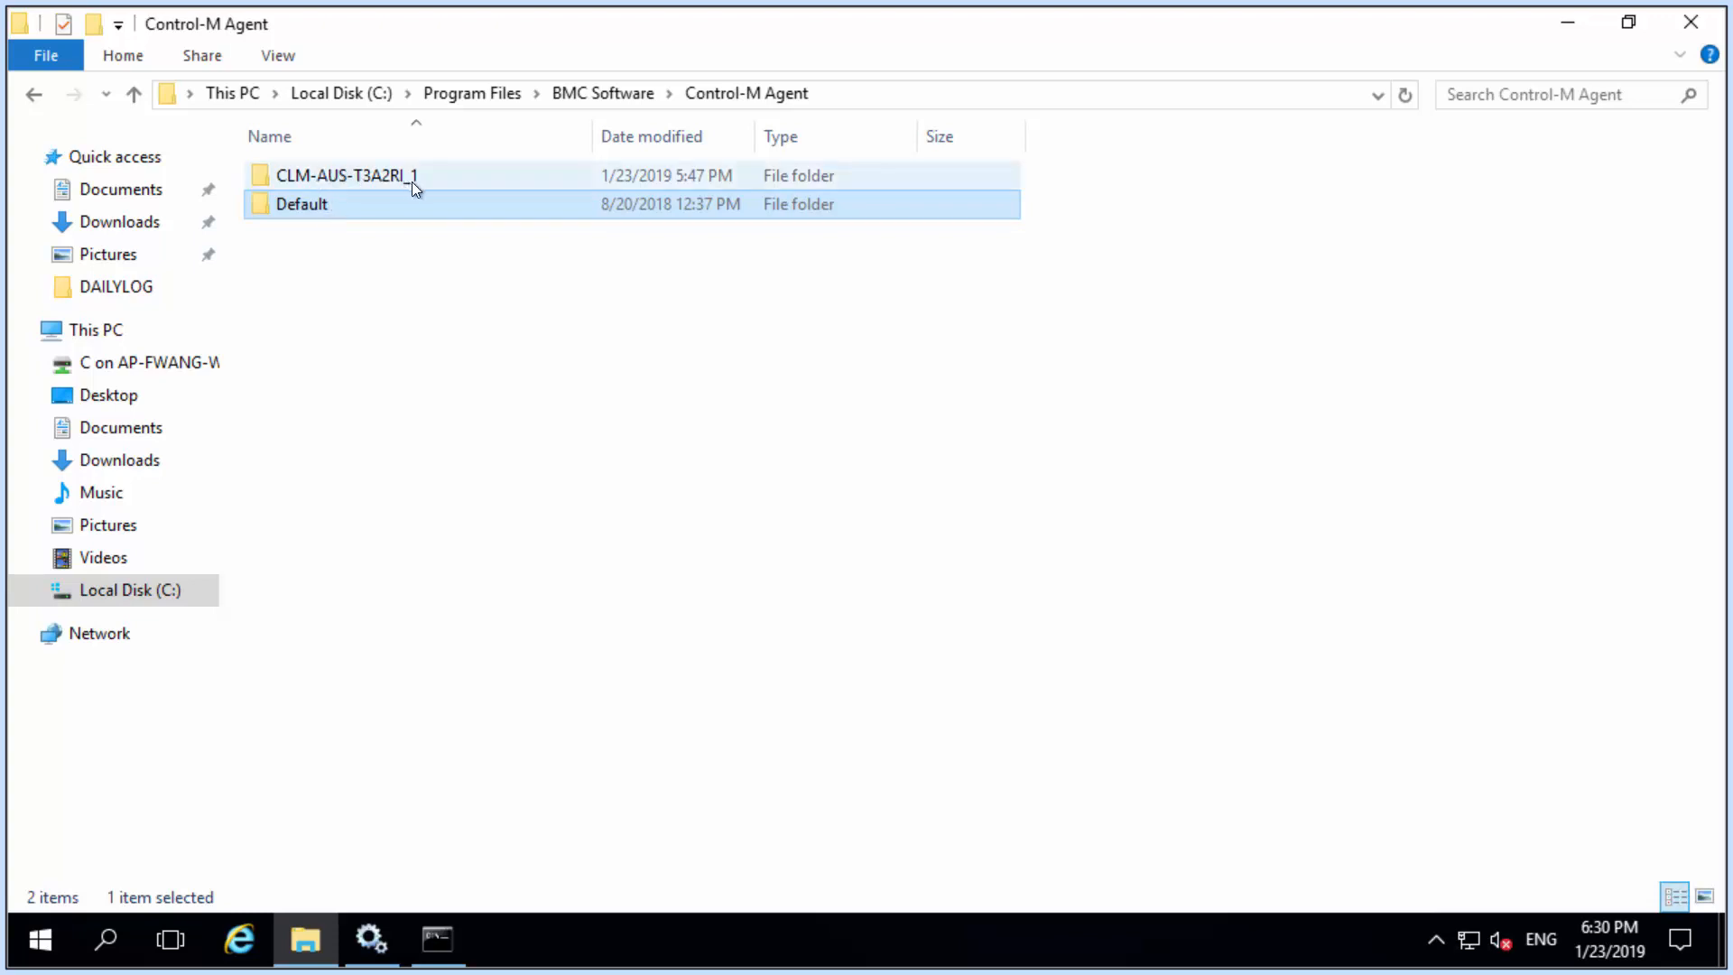
# Browse the Control-M Agent folder showing instances CLM-AUS-T3A2RI_1 and Default
pyautogui.click(303, 204)
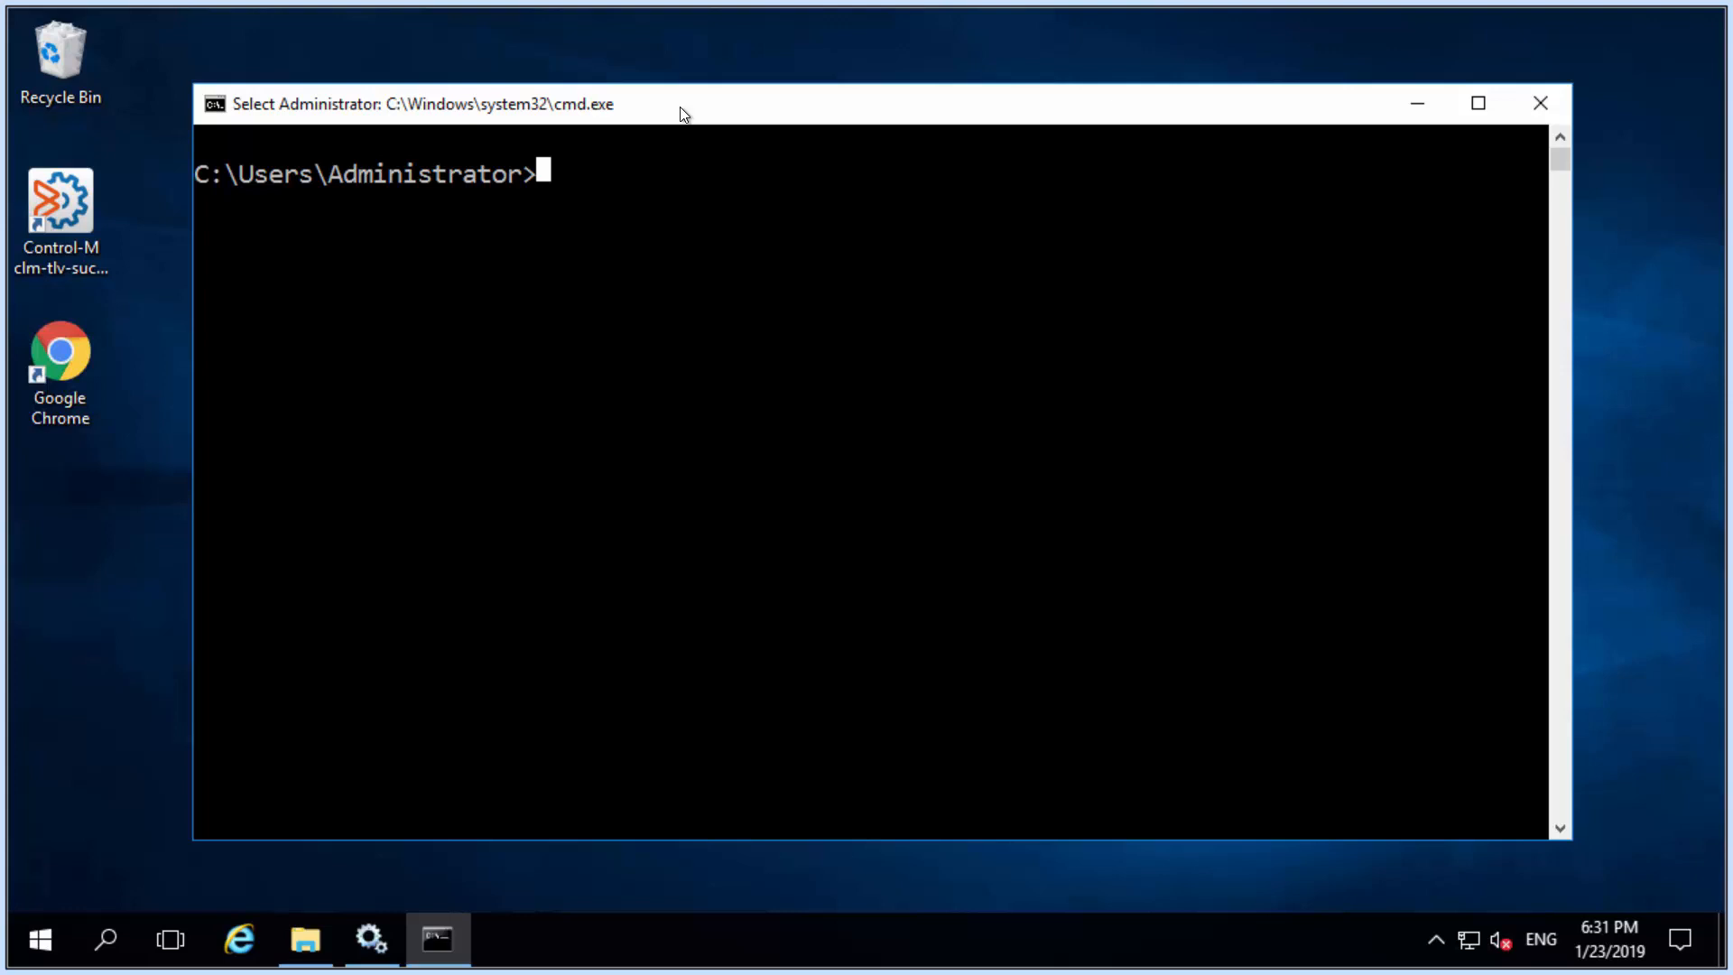
# Run ag_diag_comm, choose 2 for Default, review its report, then relaunch ag_diag_comm
pyautogui.write('ag_diag_comm')
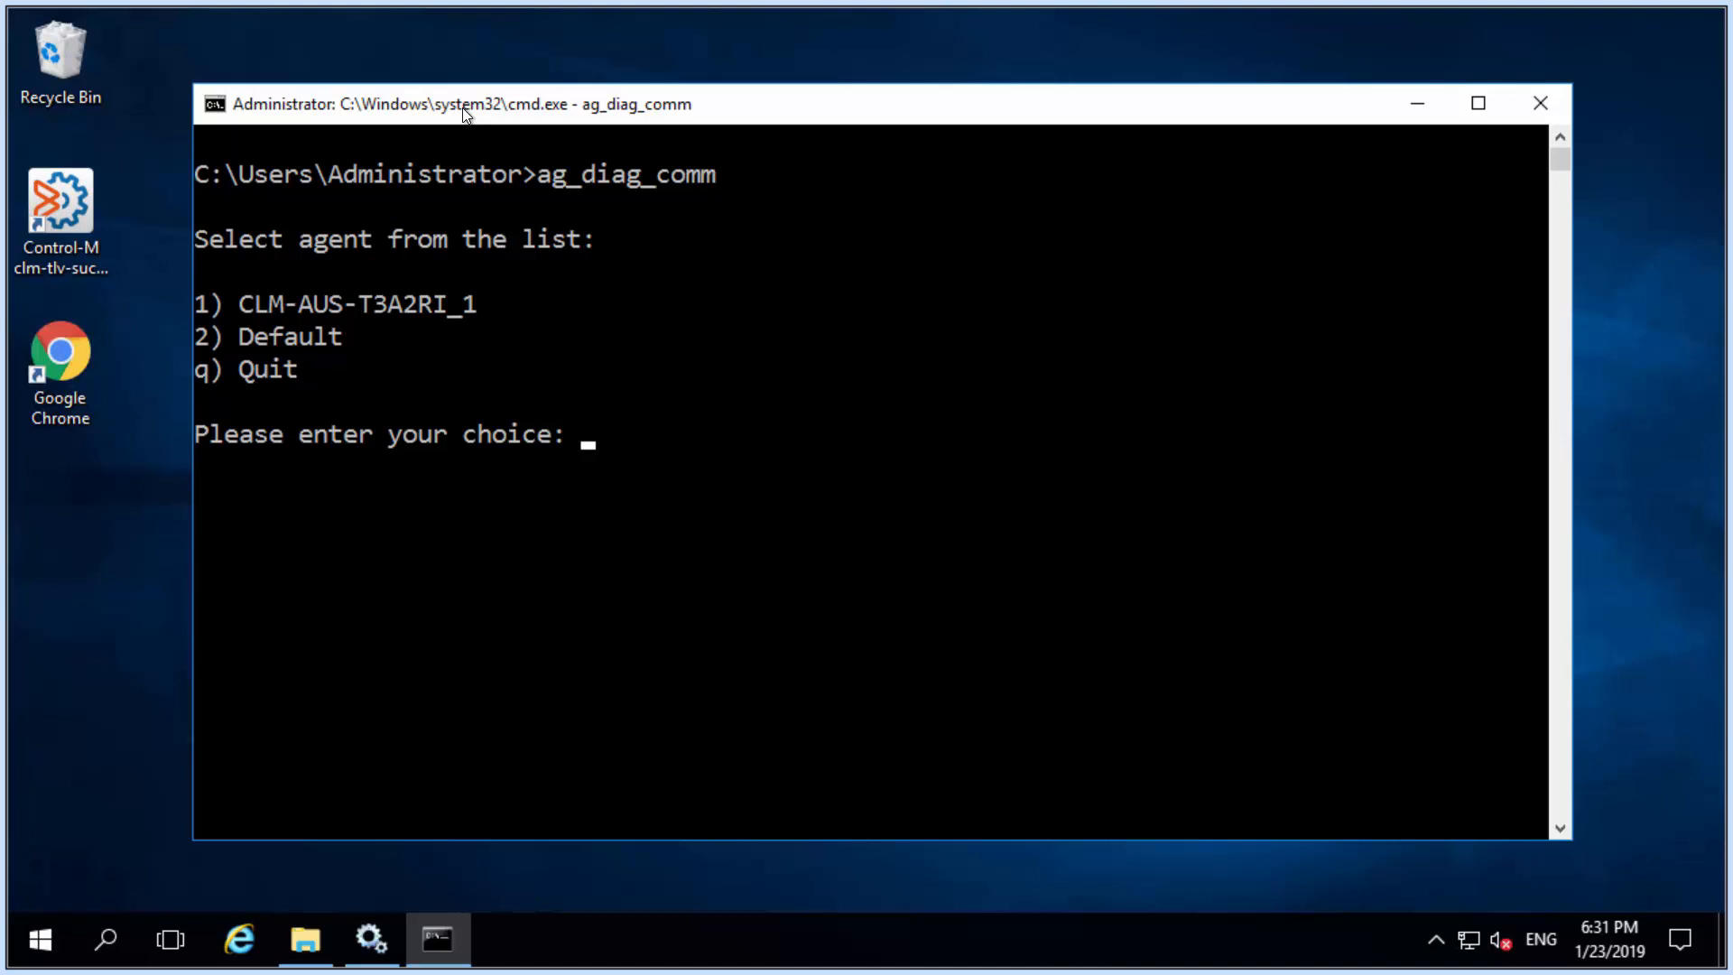
pyautogui.write('2')
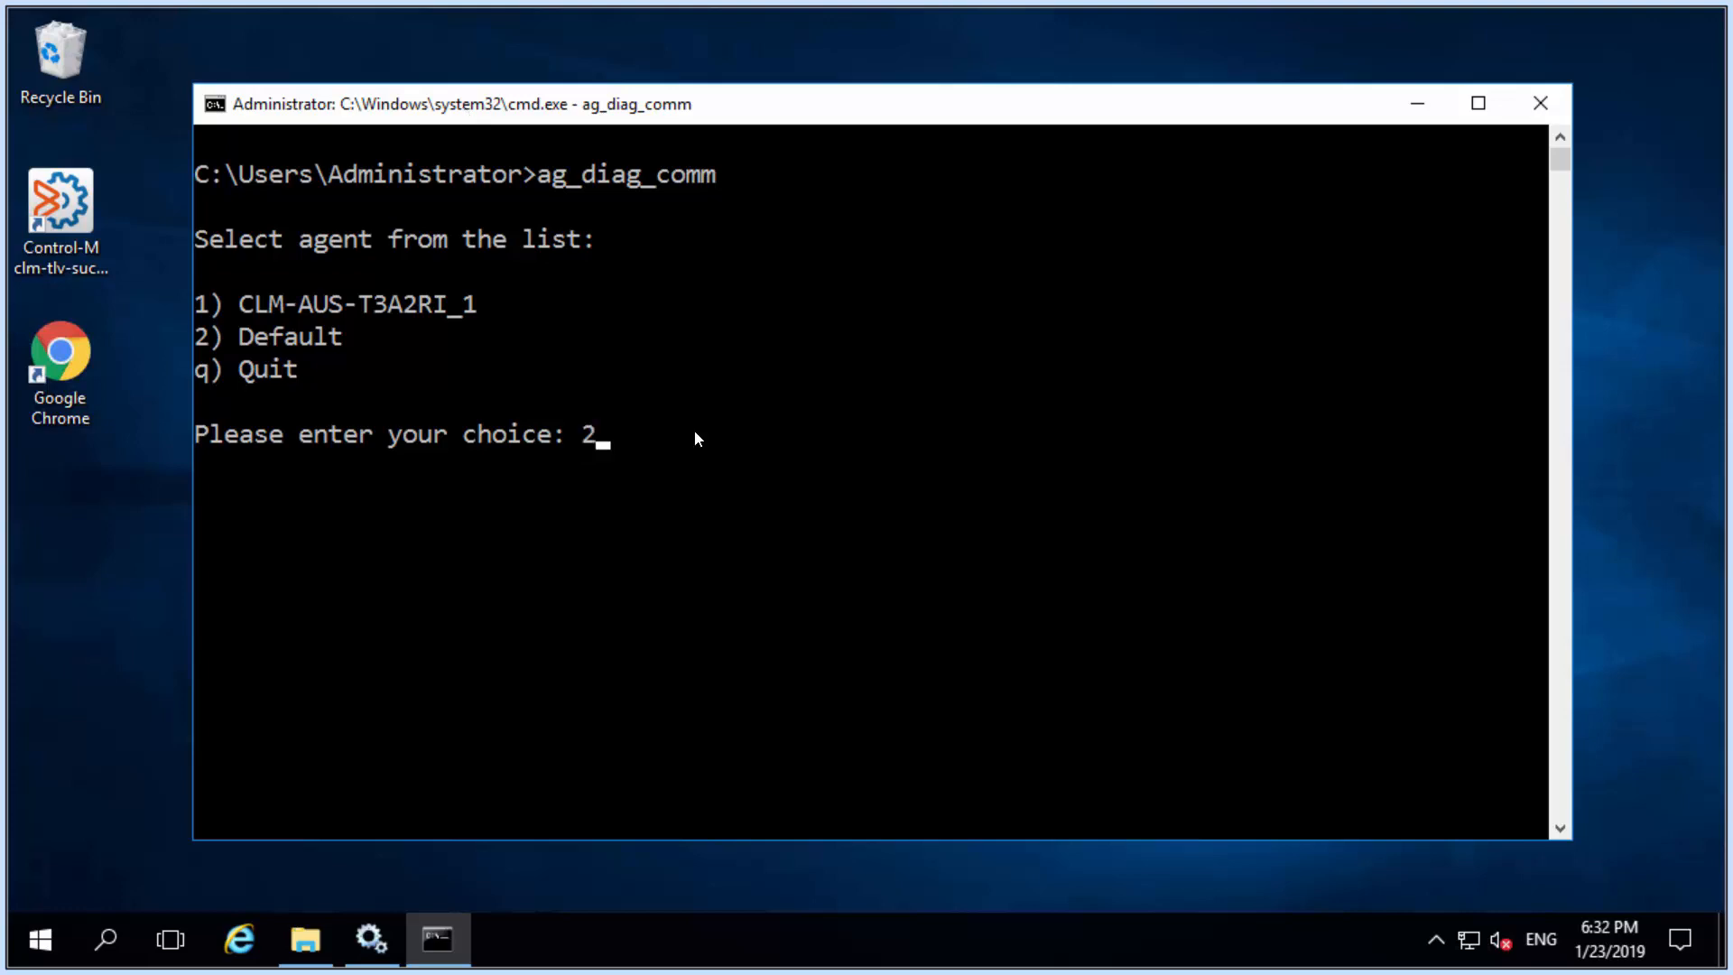
pyautogui.press('enter')
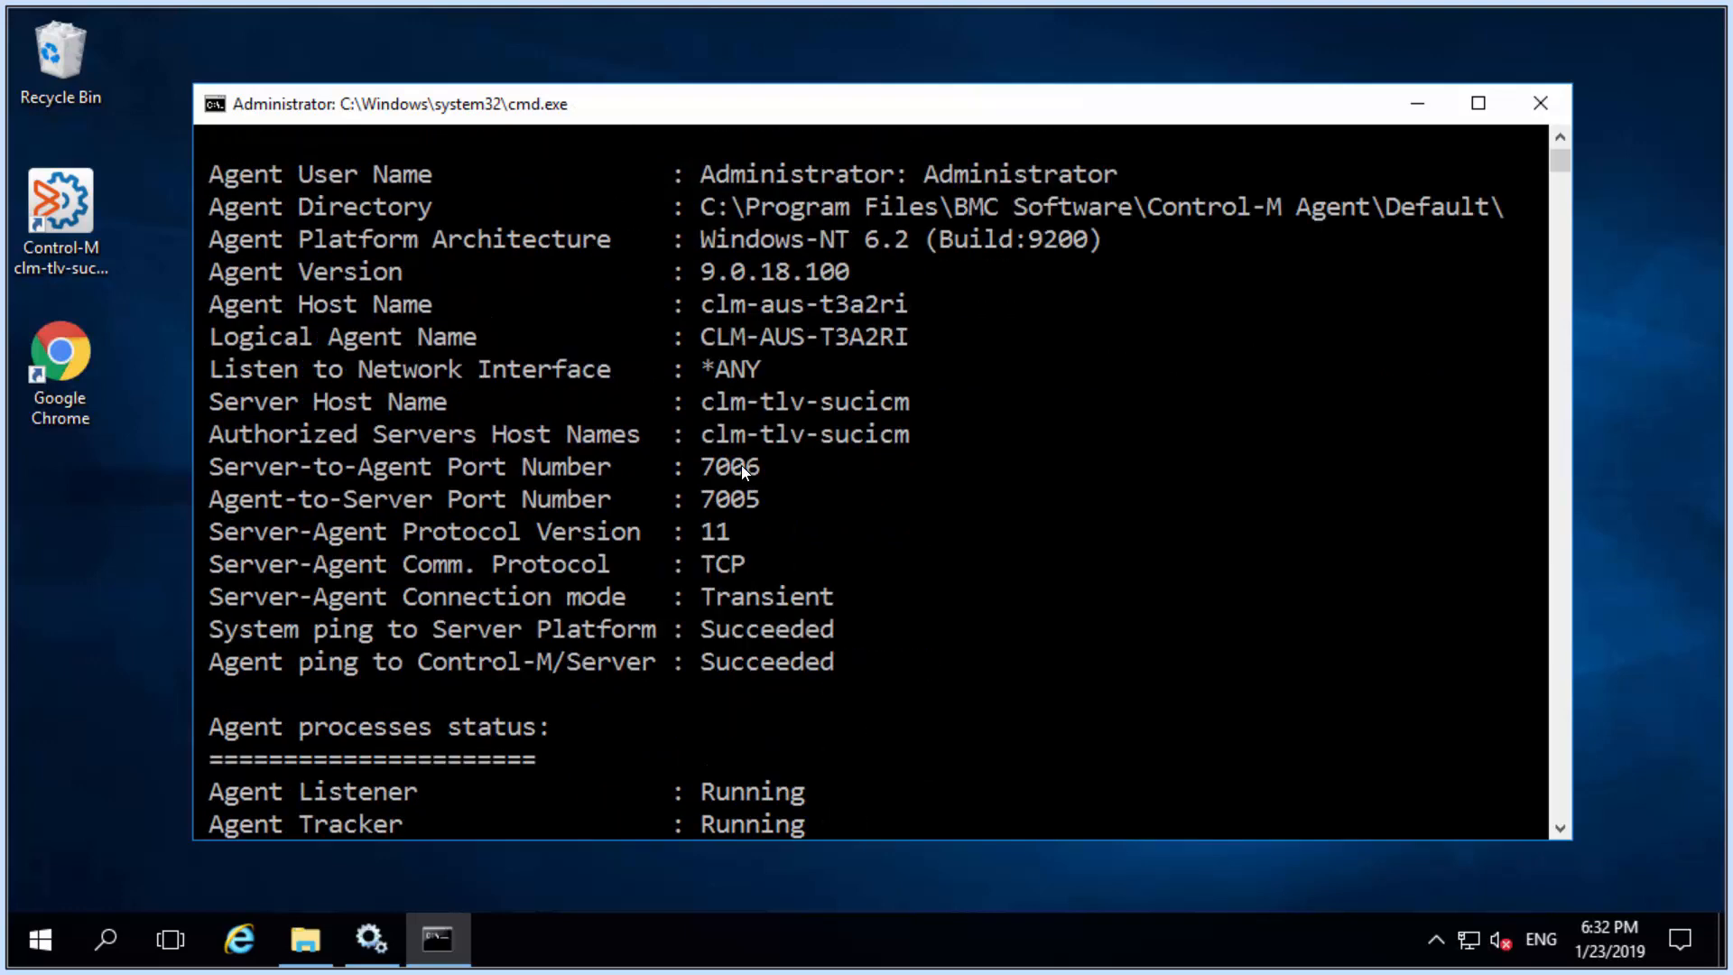
pyautogui.moveTo(718, 453)
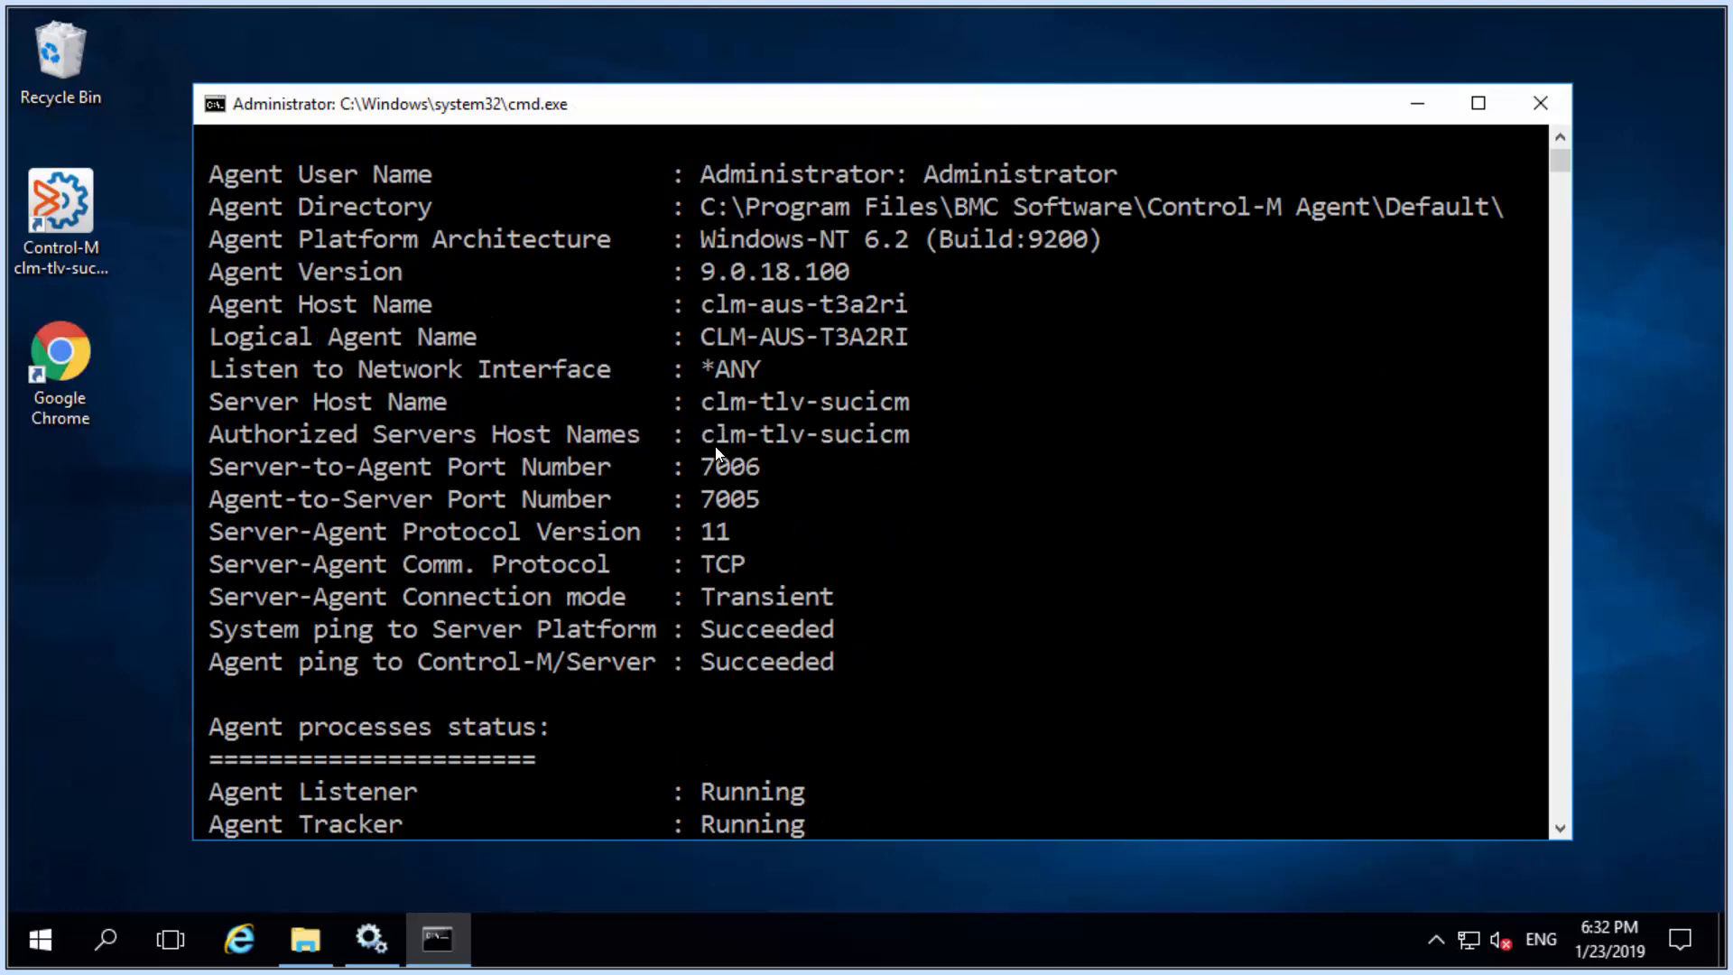
pyautogui.scroll(-3)
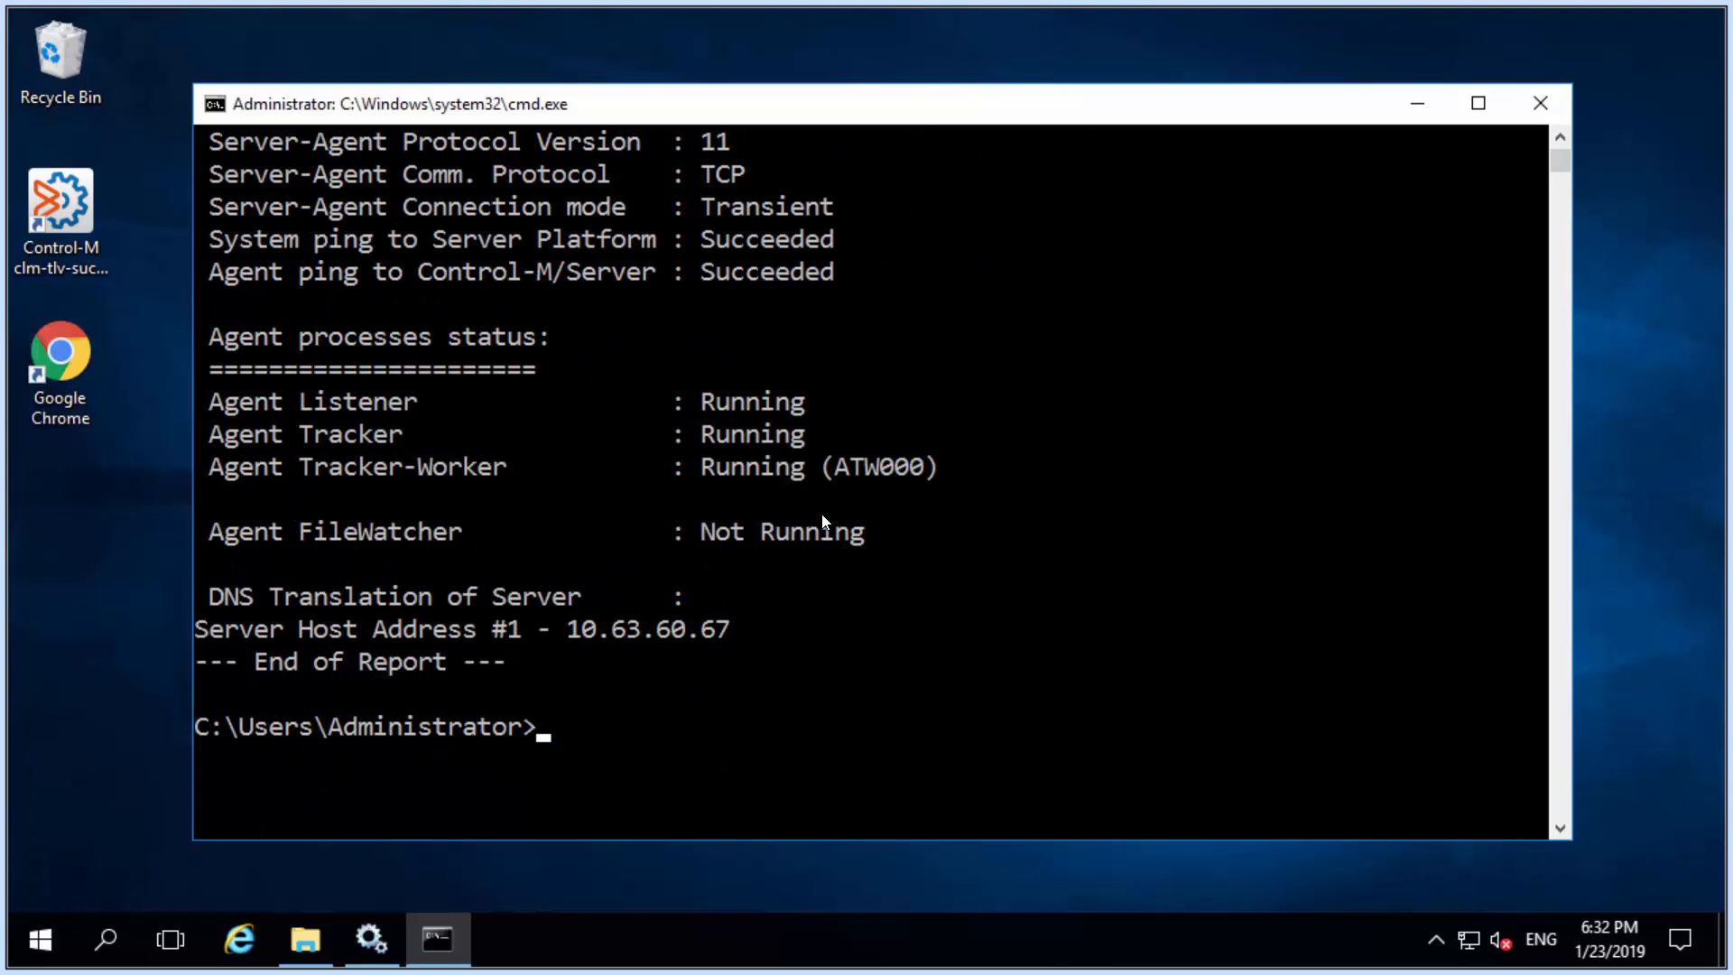
pyautogui.write('ag_diag_comm')
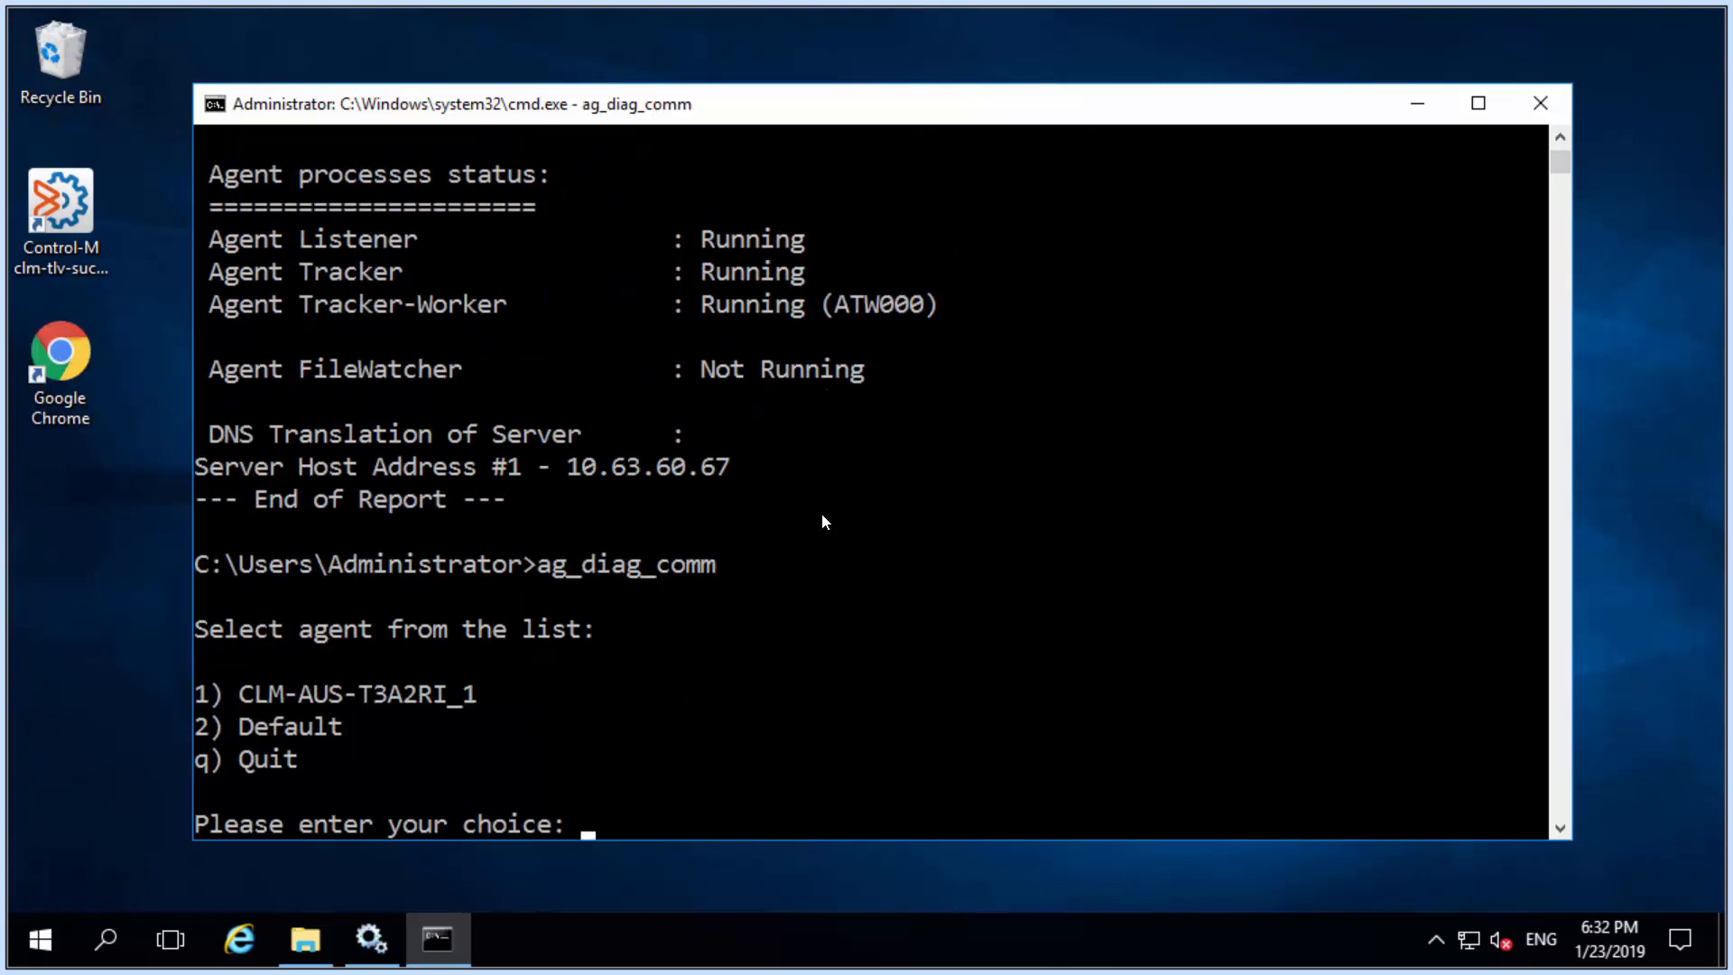
# Choose 1 to run the diagnostic for the CLM-AUS-T3A2RI_1 agent
pyautogui.write('1')
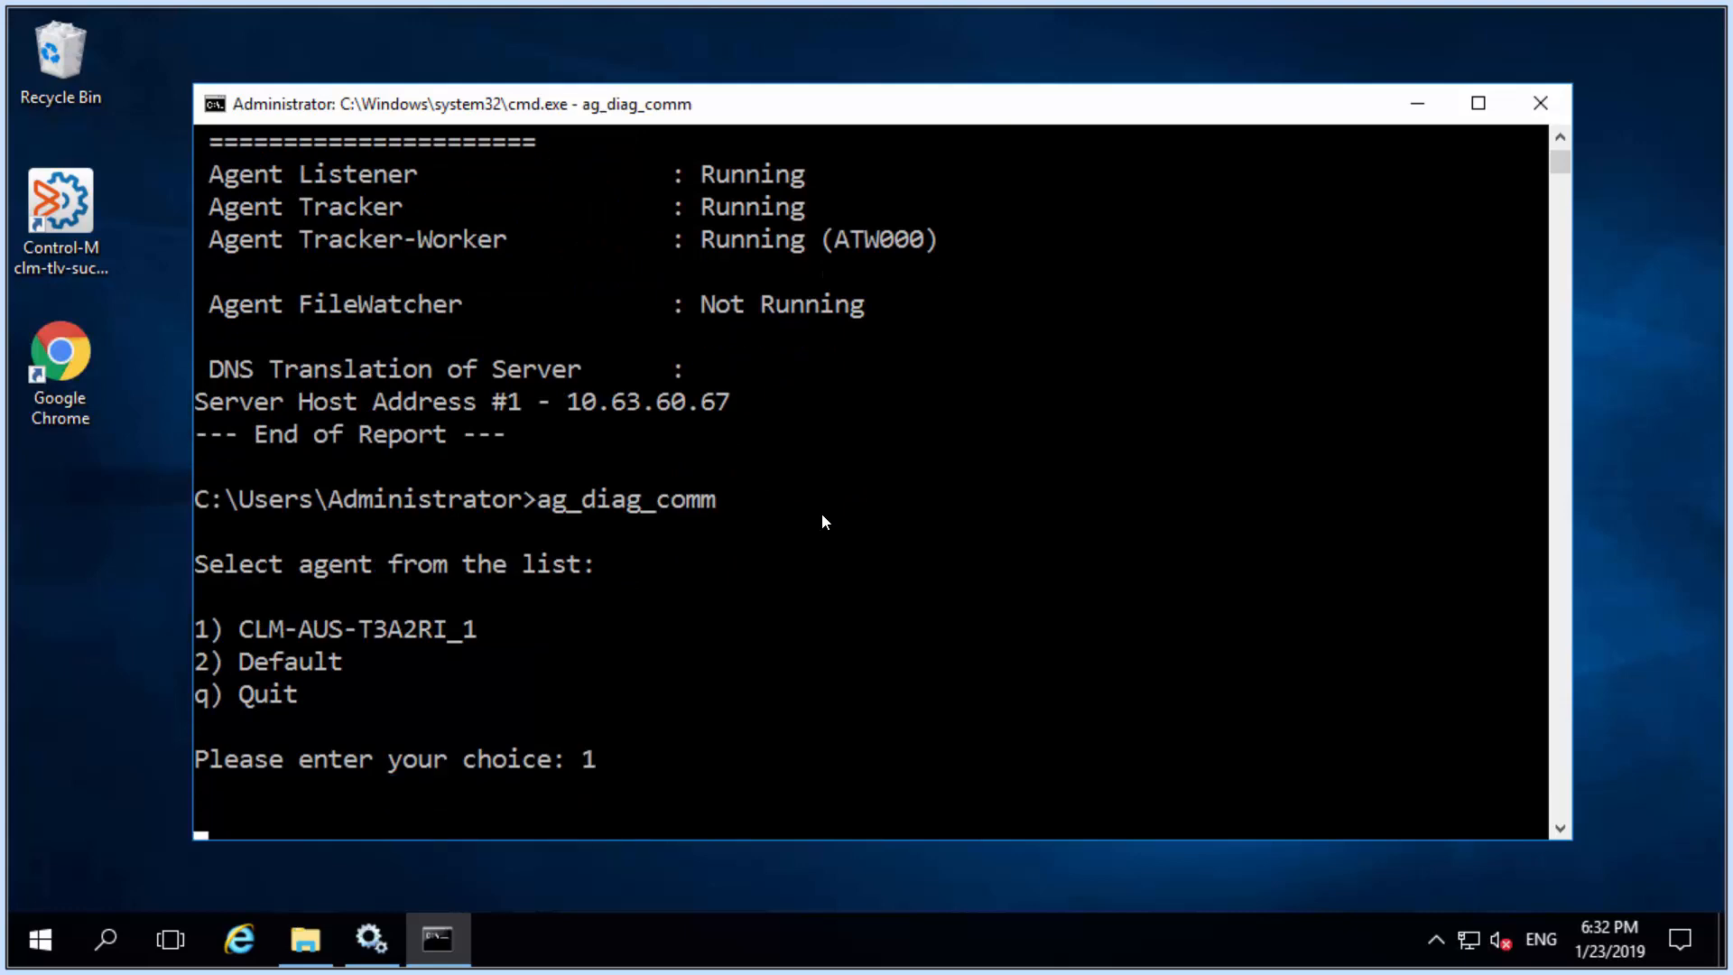
pyautogui.press('enter')
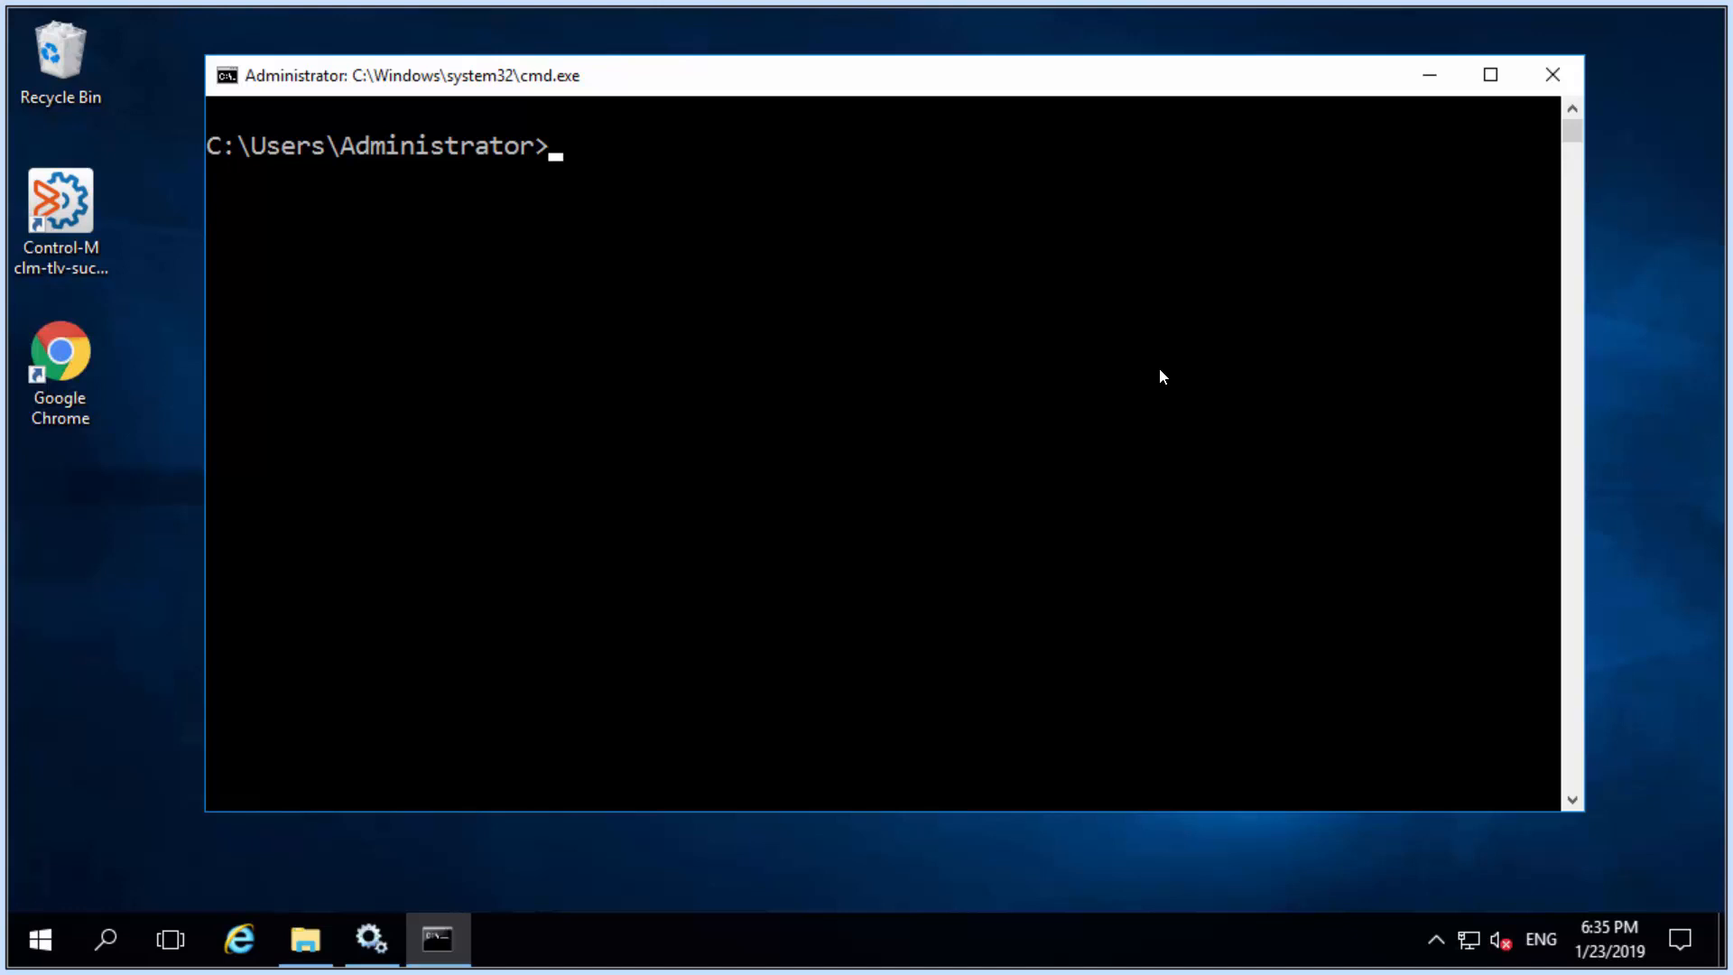
pyautogui.moveTo(971, 238)
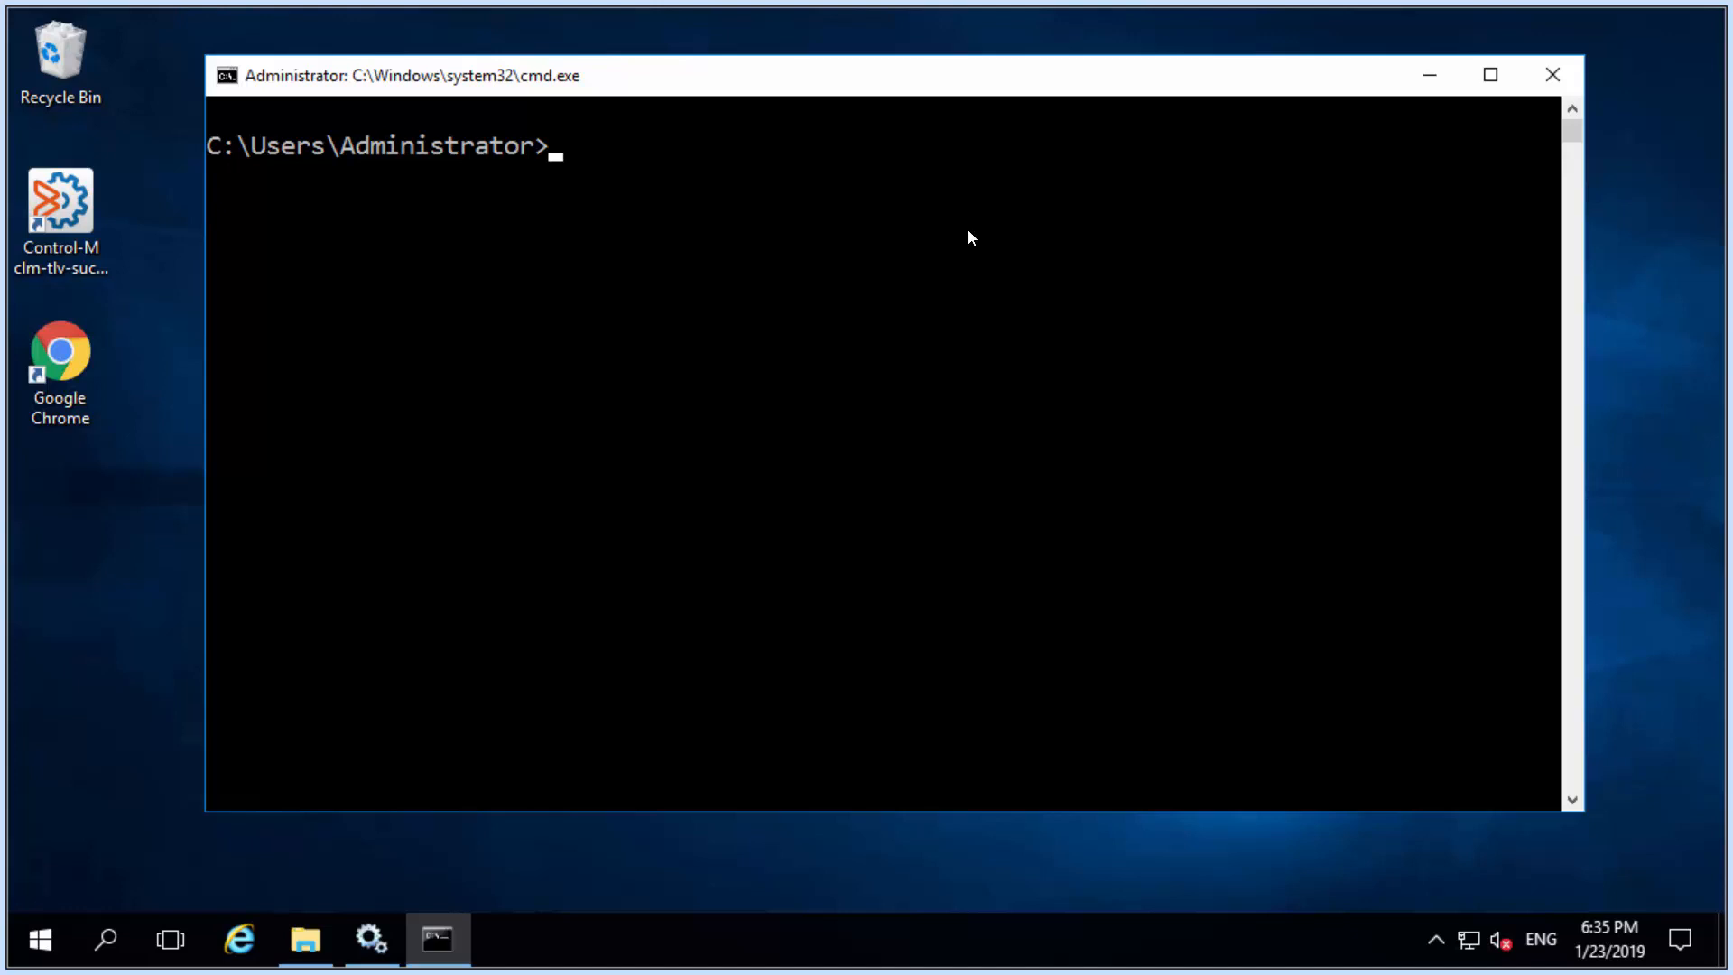
# Run ag_diag_comm -agent Default to get the Default agent's report directly
pyautogui.write('ag_d')
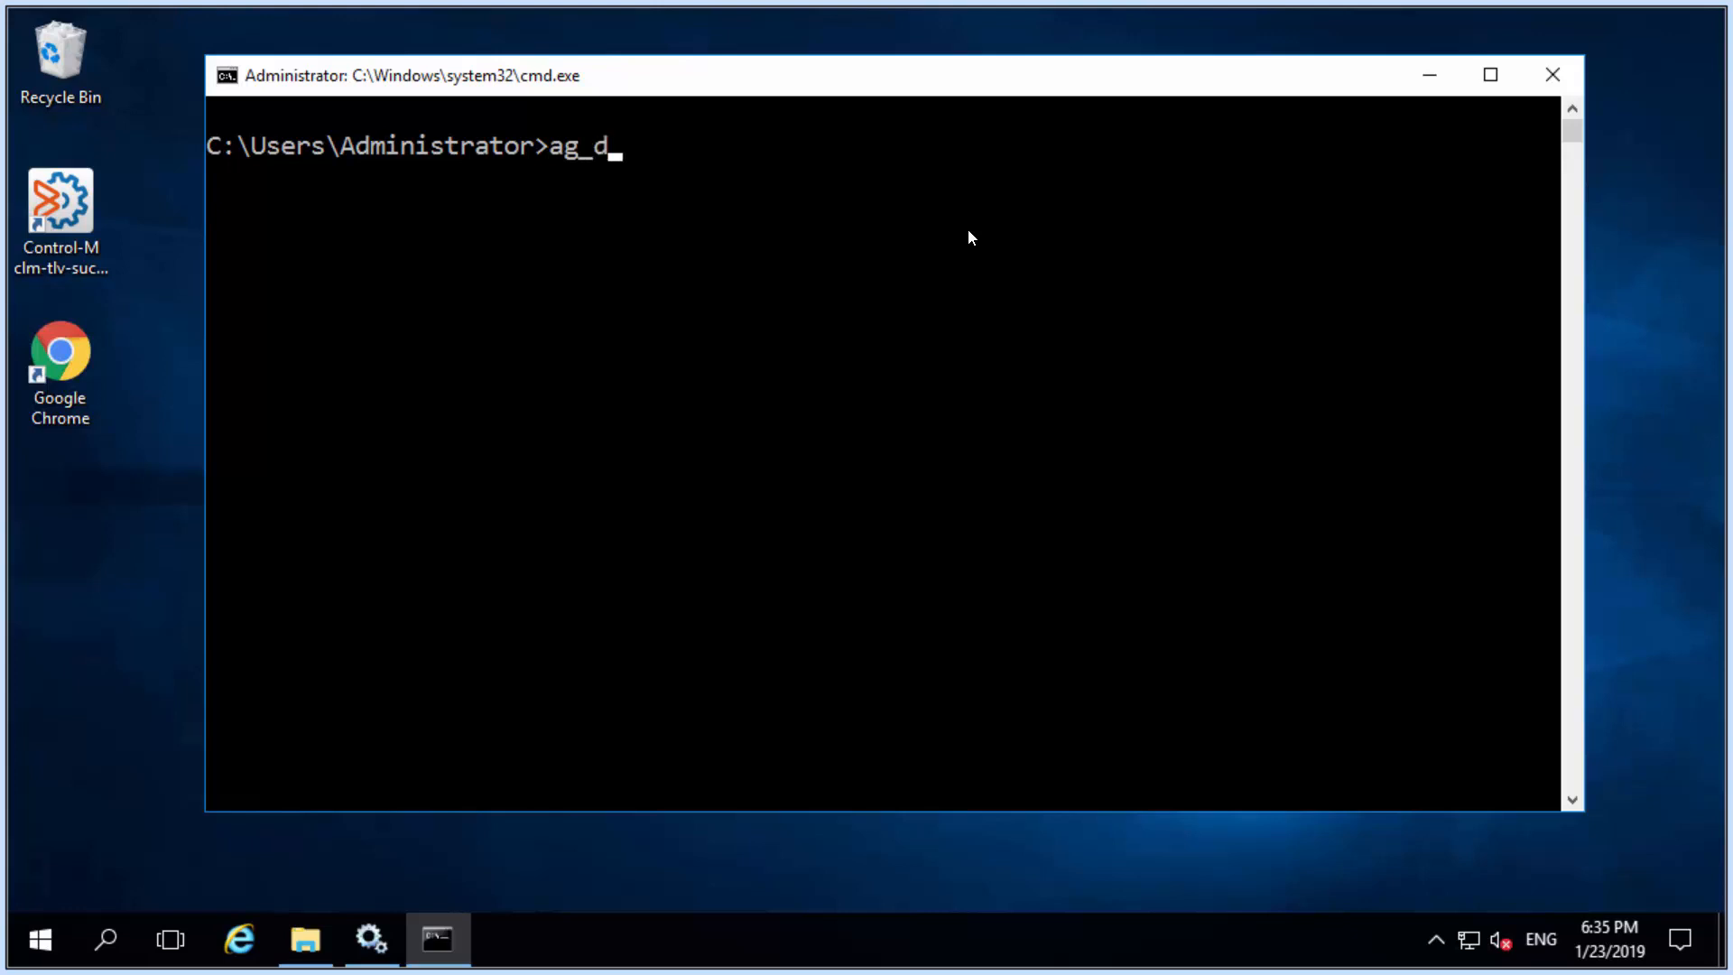
pyautogui.write('iag_comm')
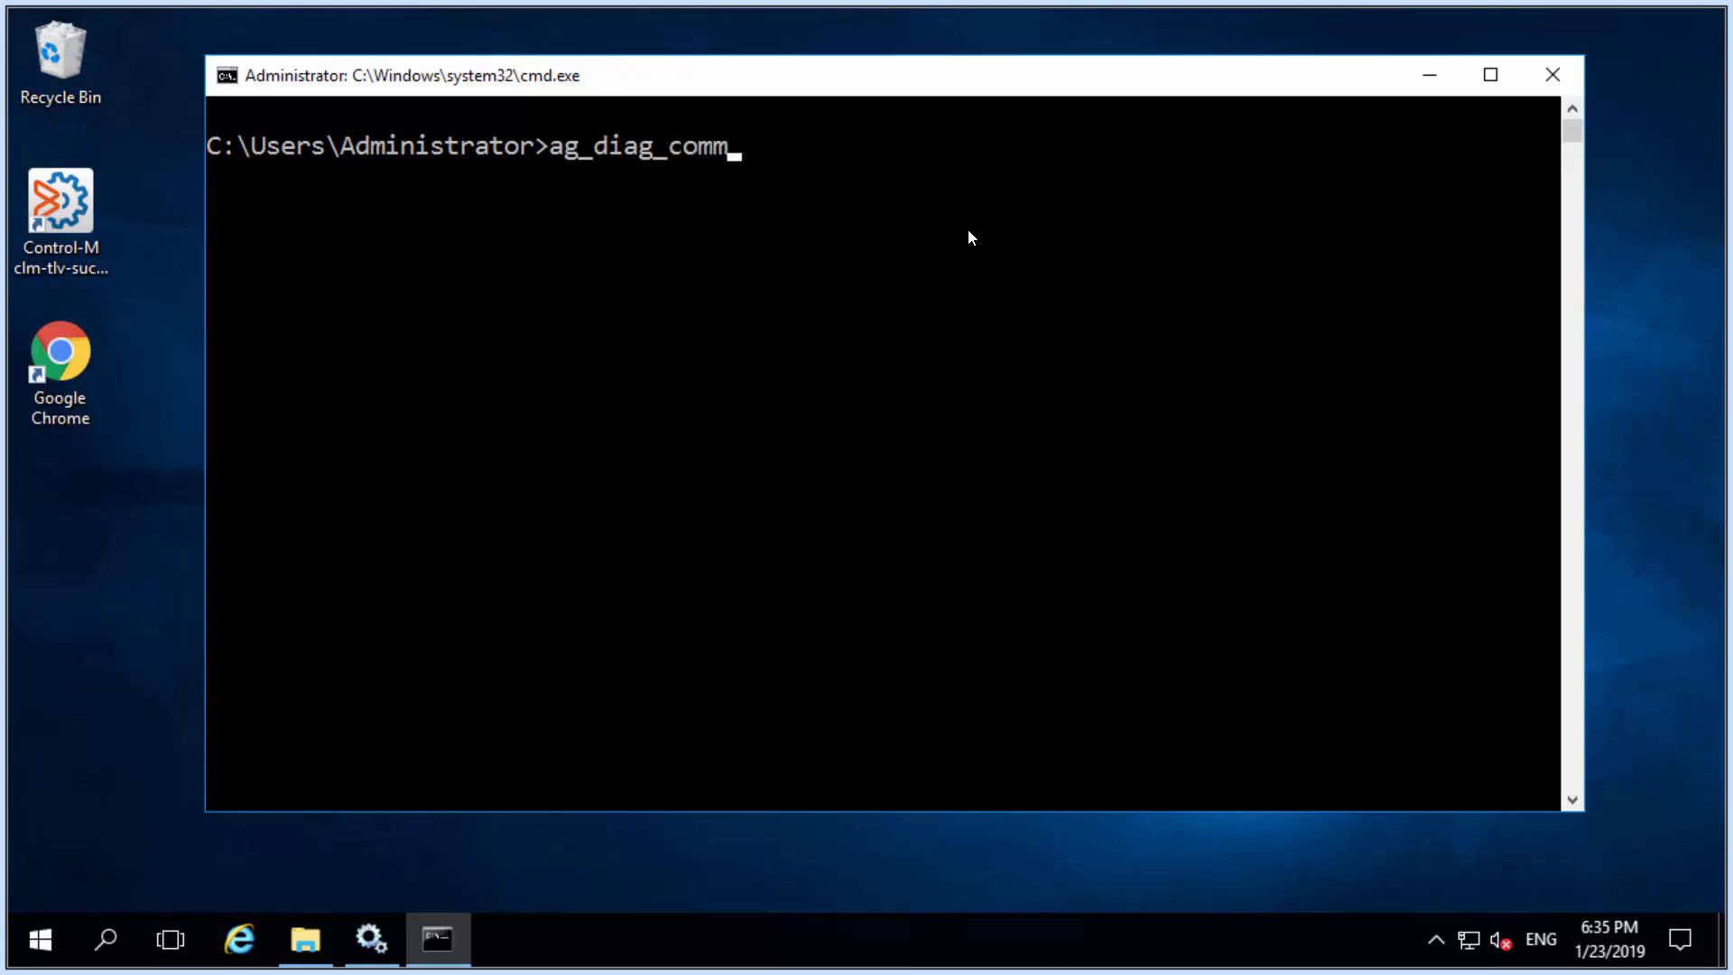
pyautogui.write('-agent')
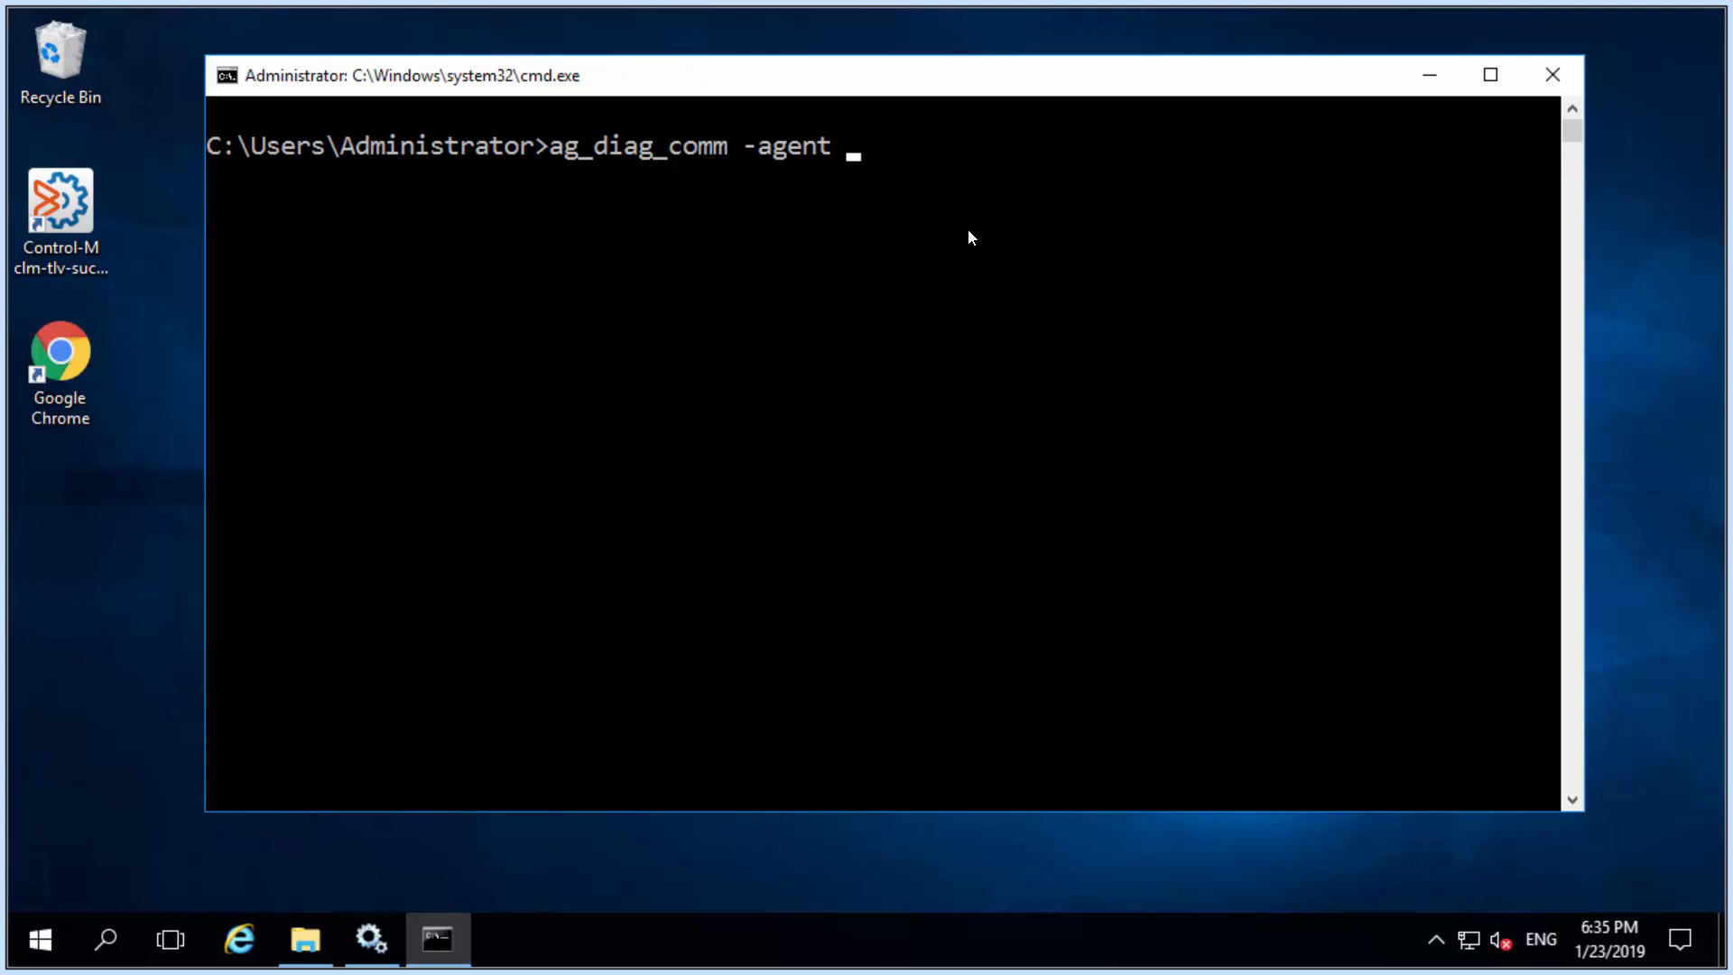
pyautogui.write('Default')
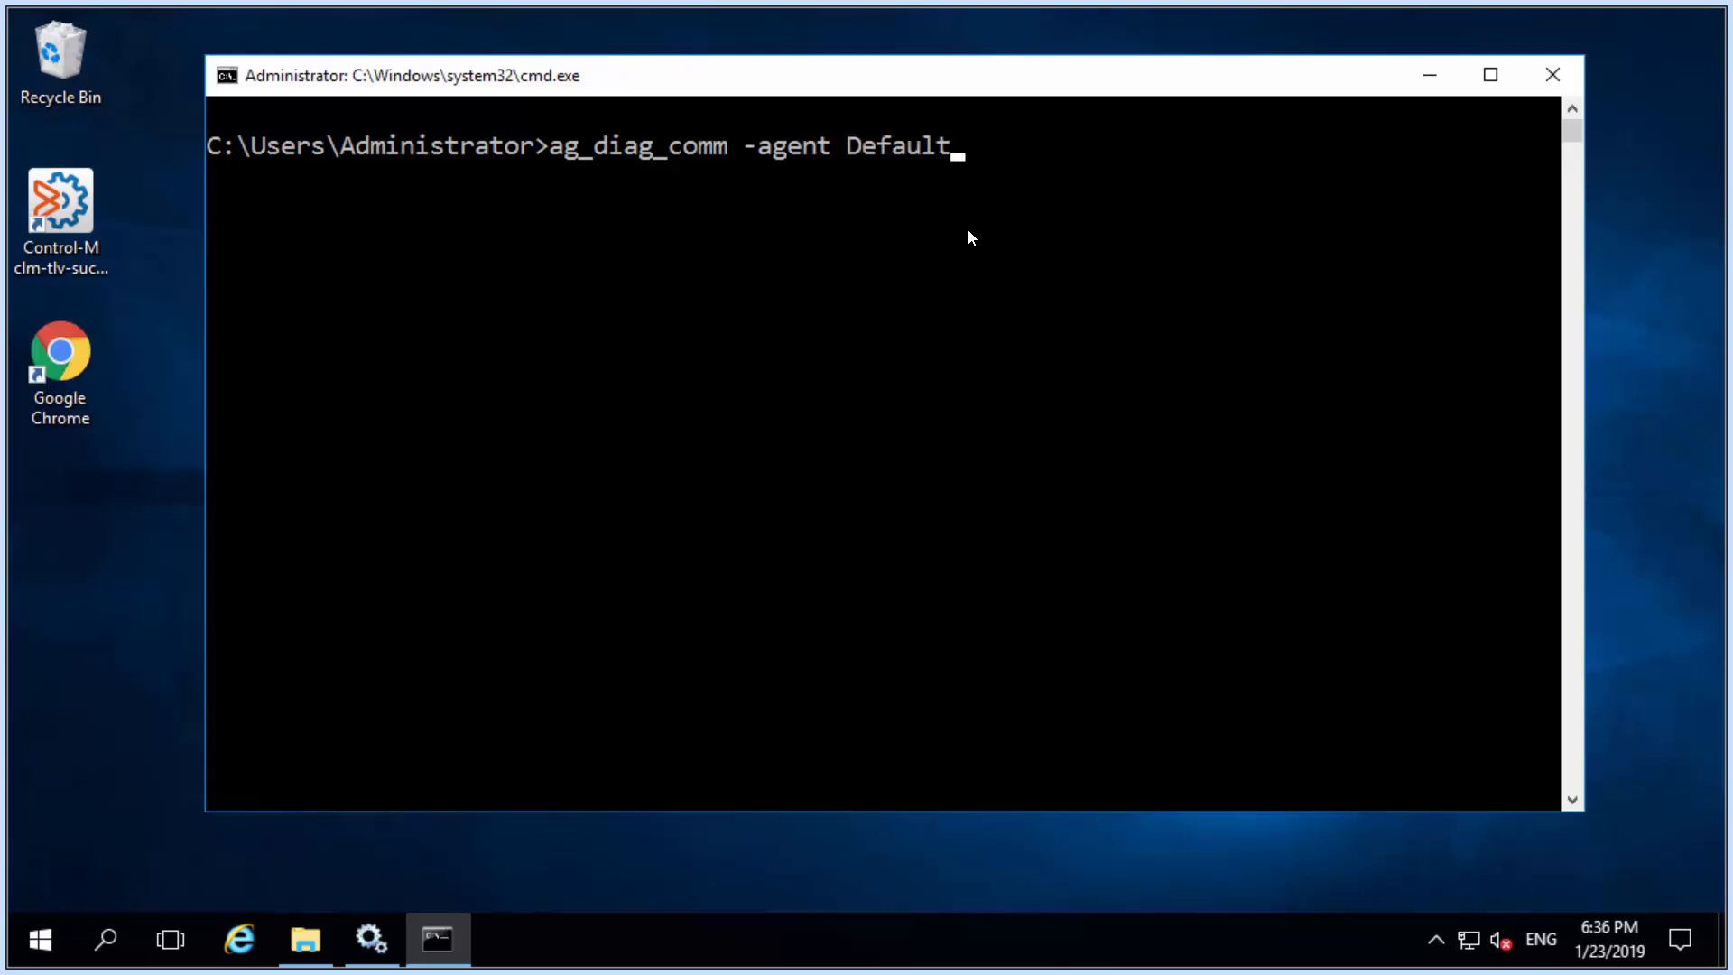
pyautogui.press('Enter')
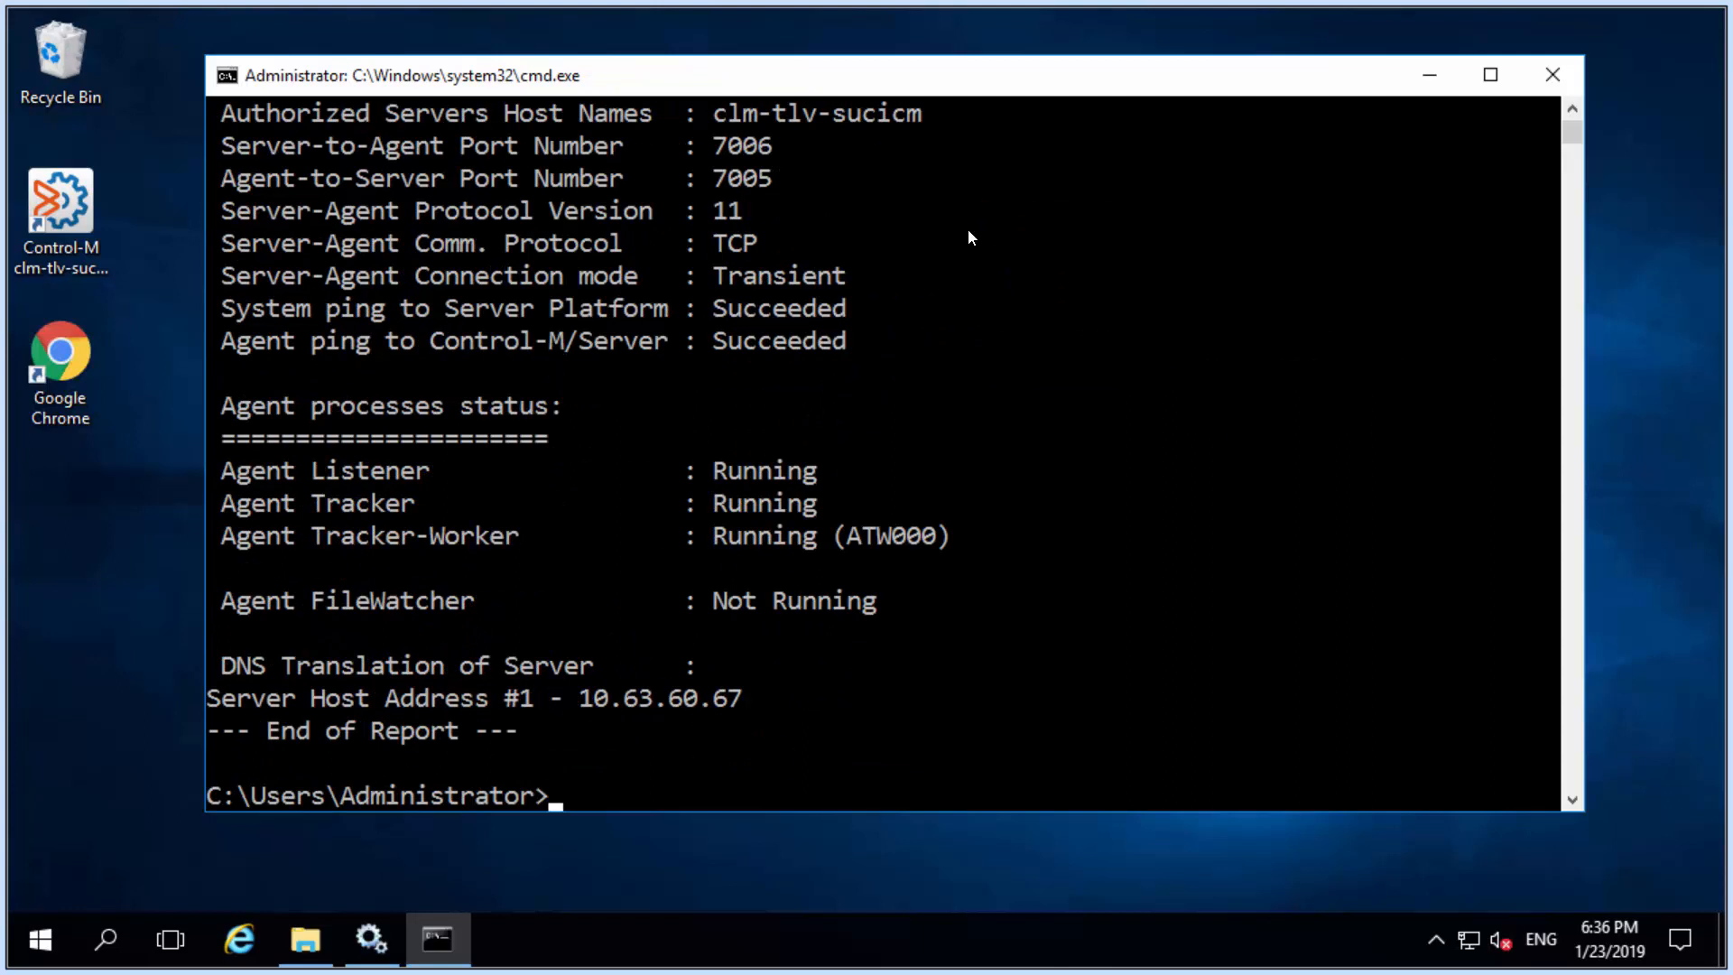
pyautogui.write('ag')
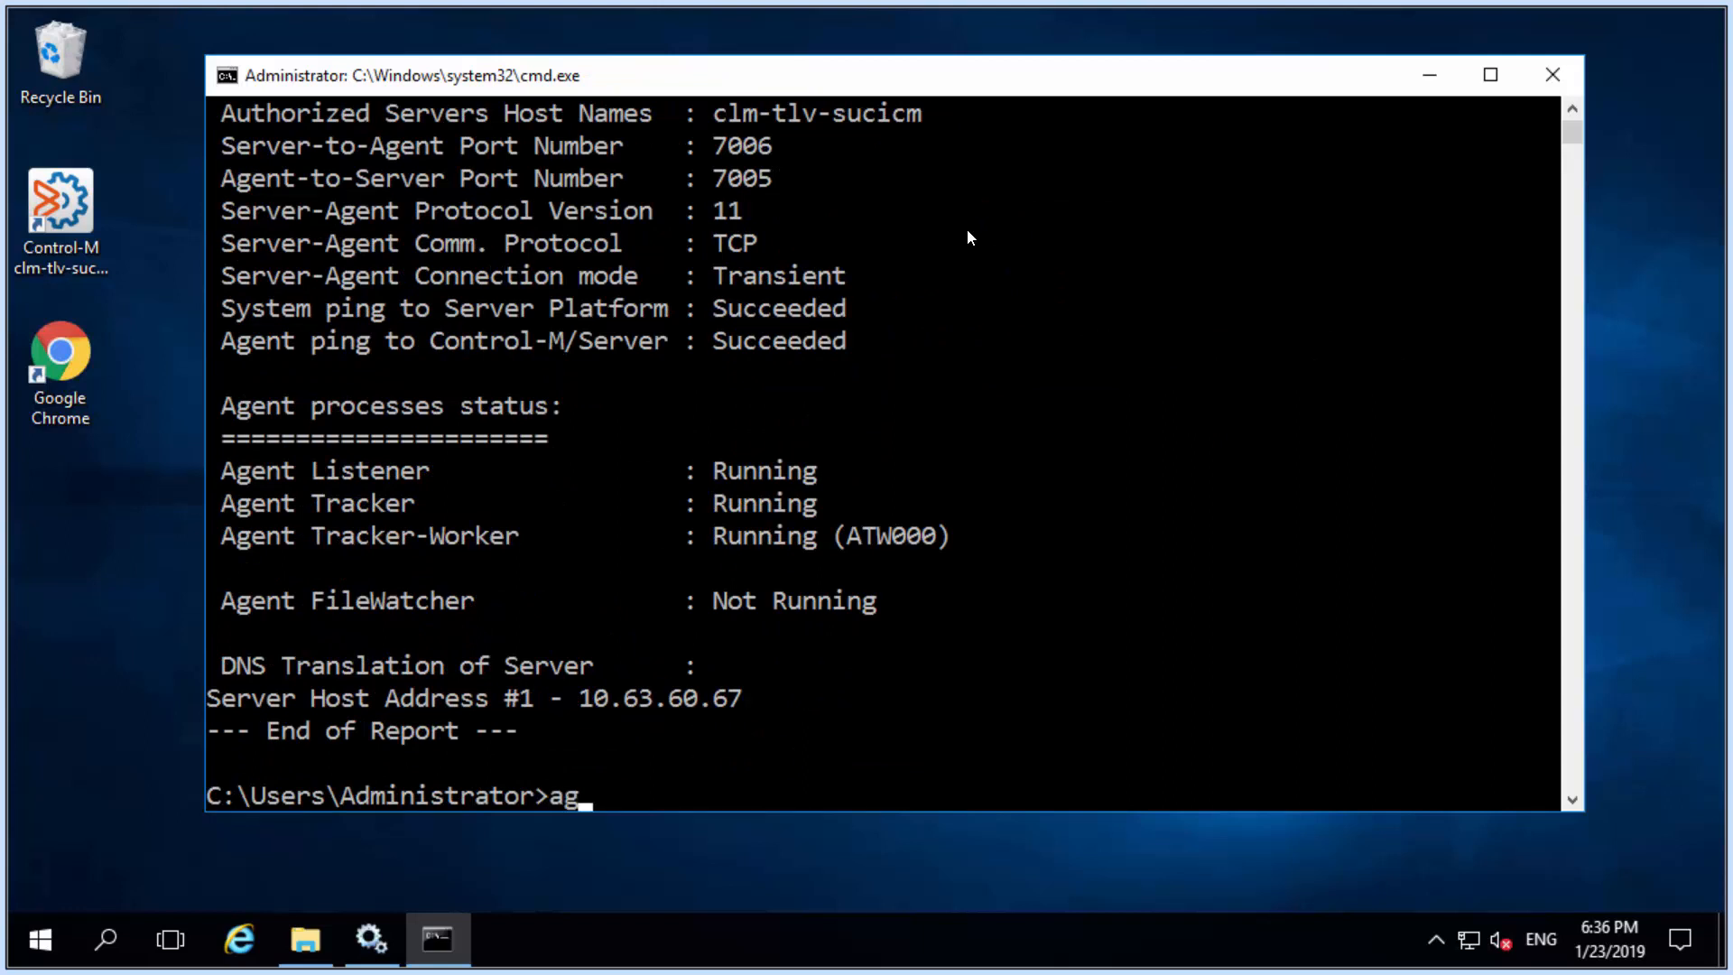
# Run ag_diag_comm -agent CLM-AUS-T3A2RI_1 to get its report showing port 7007, protocol version 12
pyautogui.write('_diag')
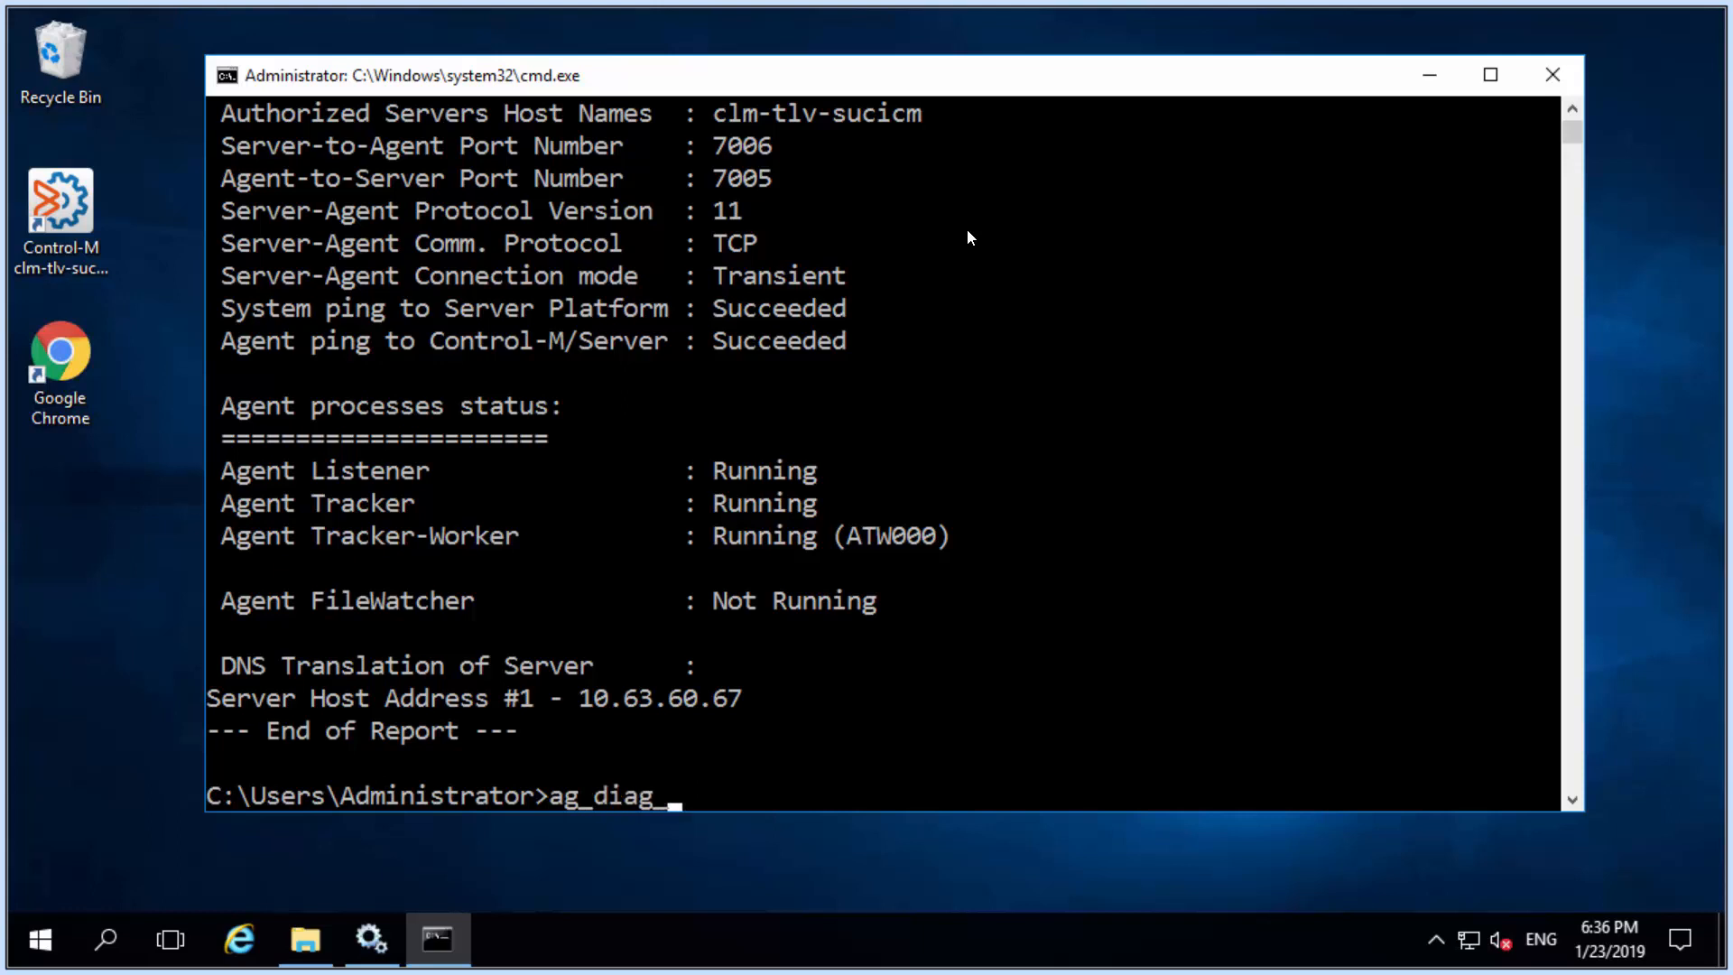
pyautogui.write('_comm -agen')
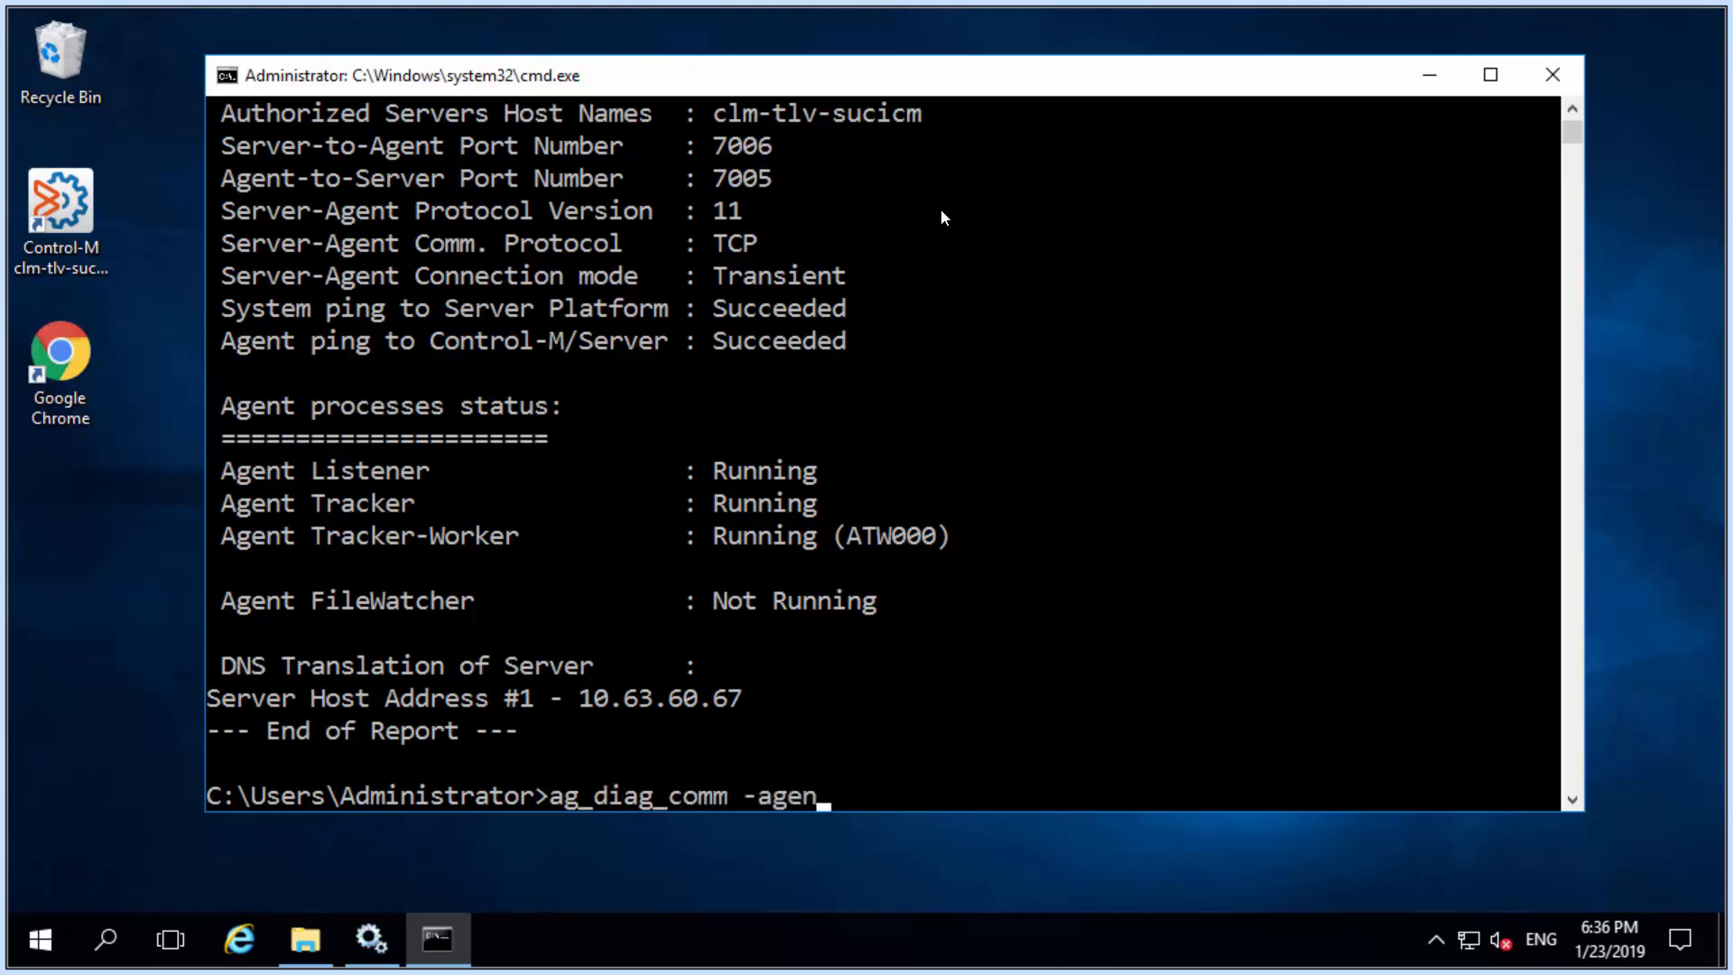
pyautogui.write('t CL')
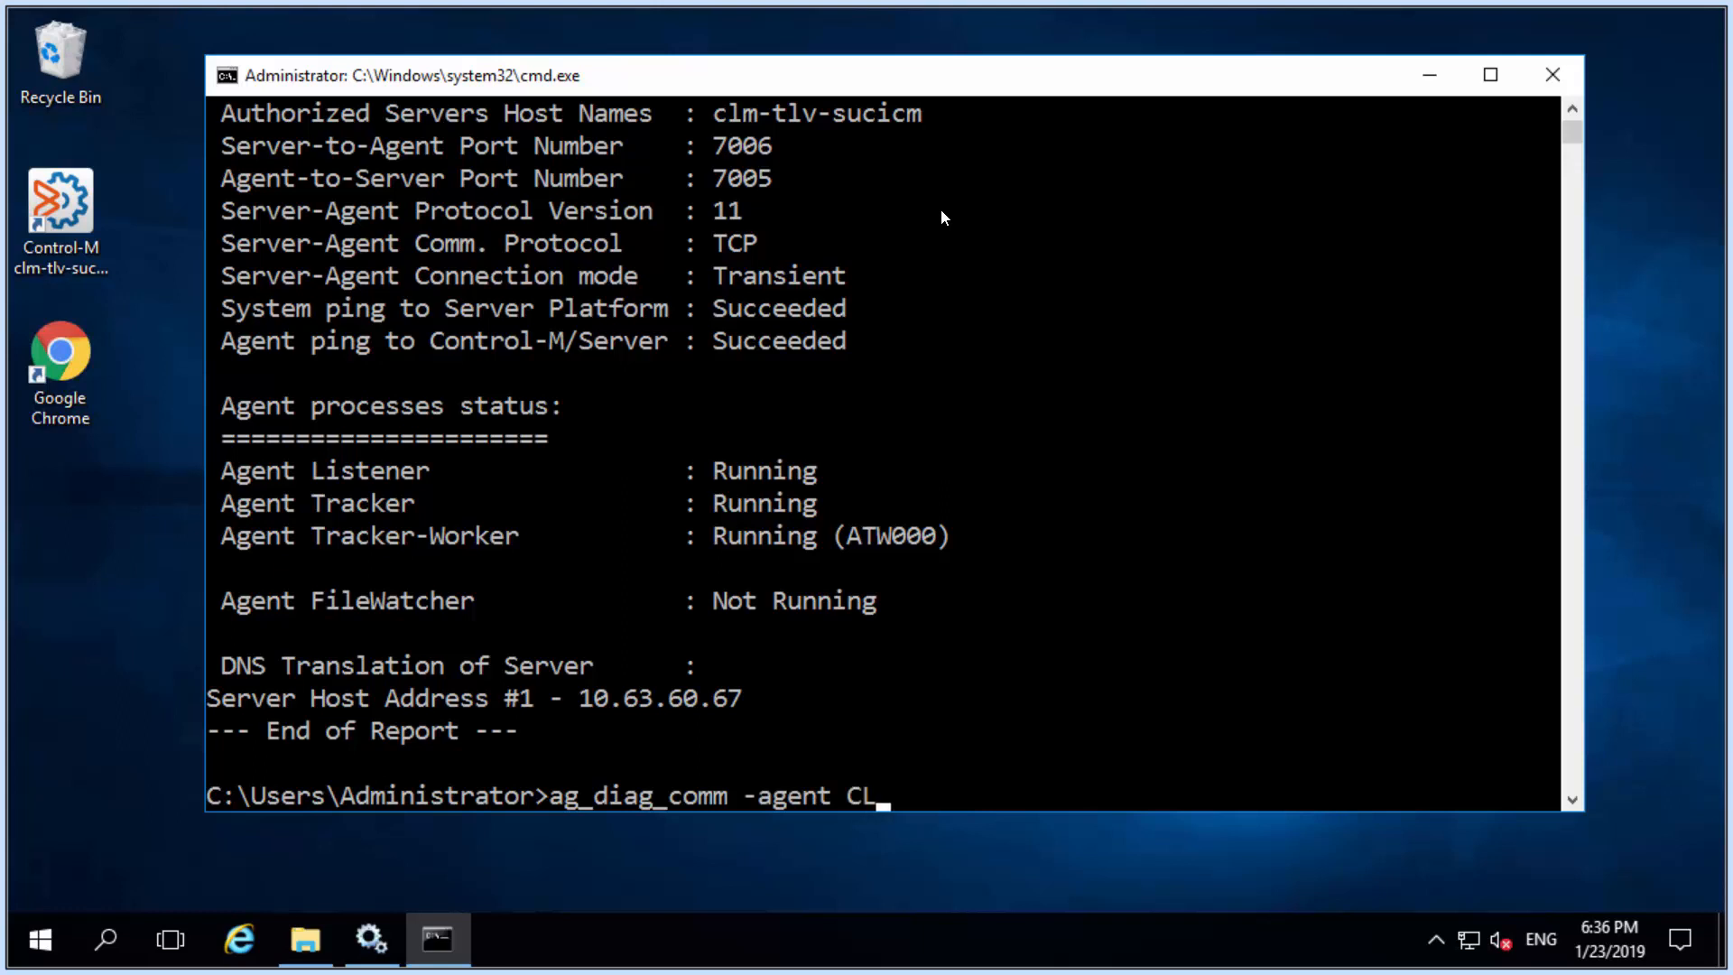
pyautogui.write('M')
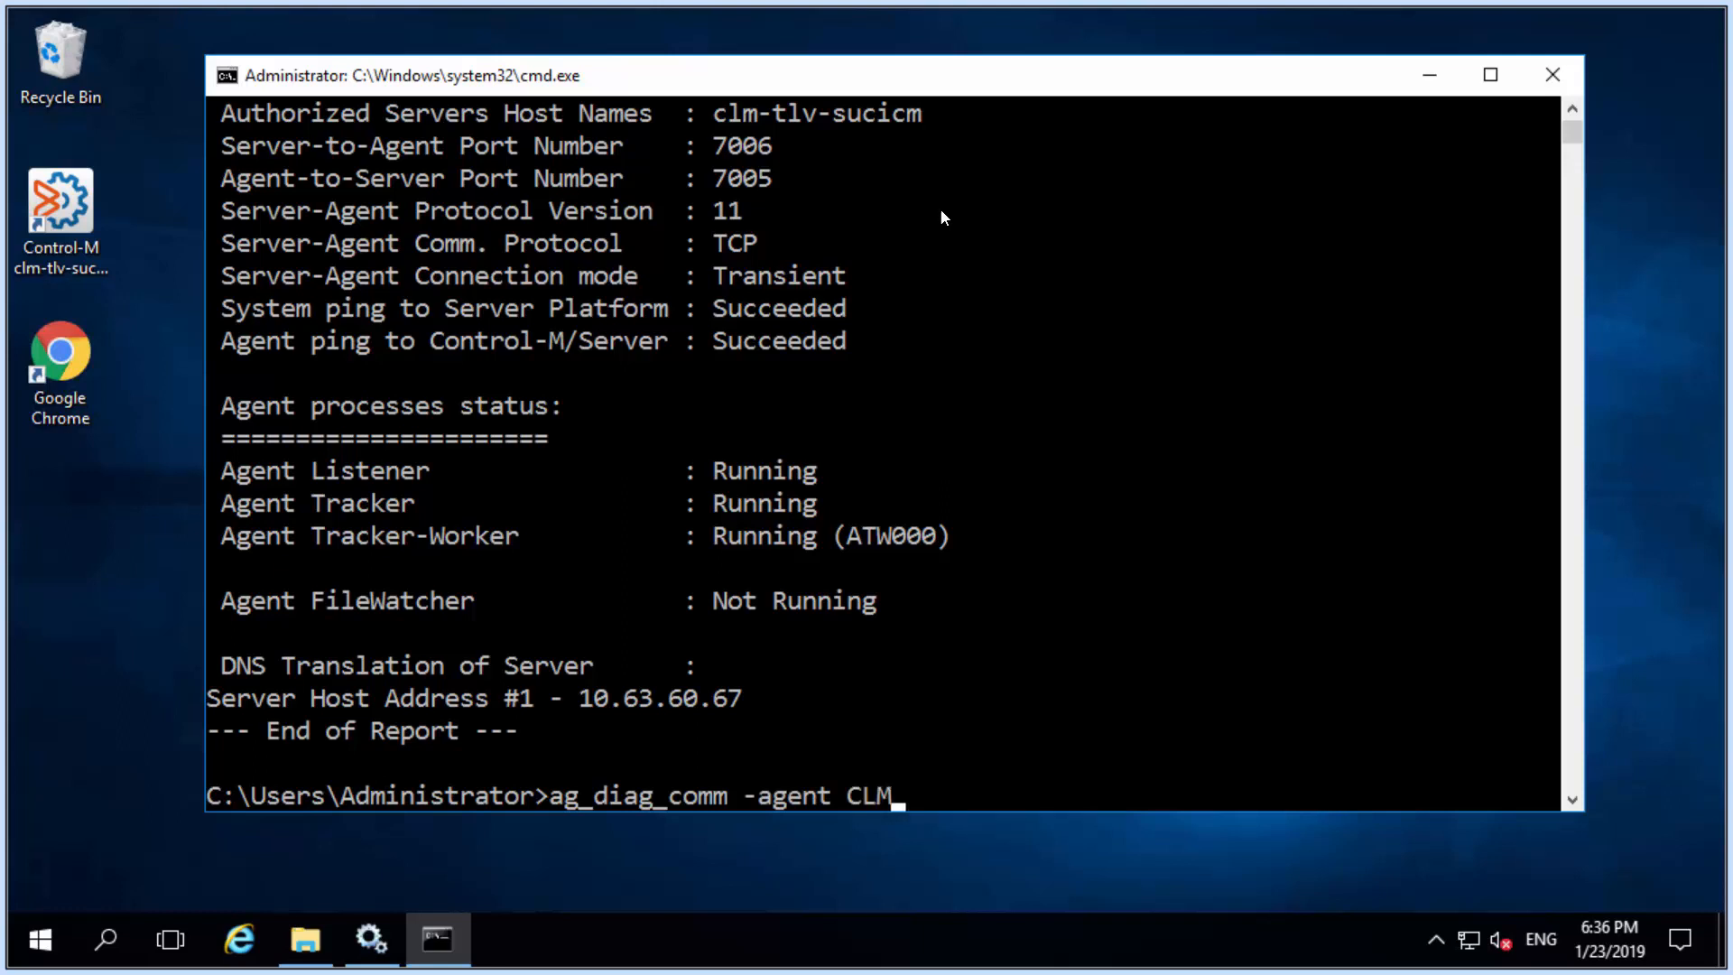
pyautogui.write('-AUS')
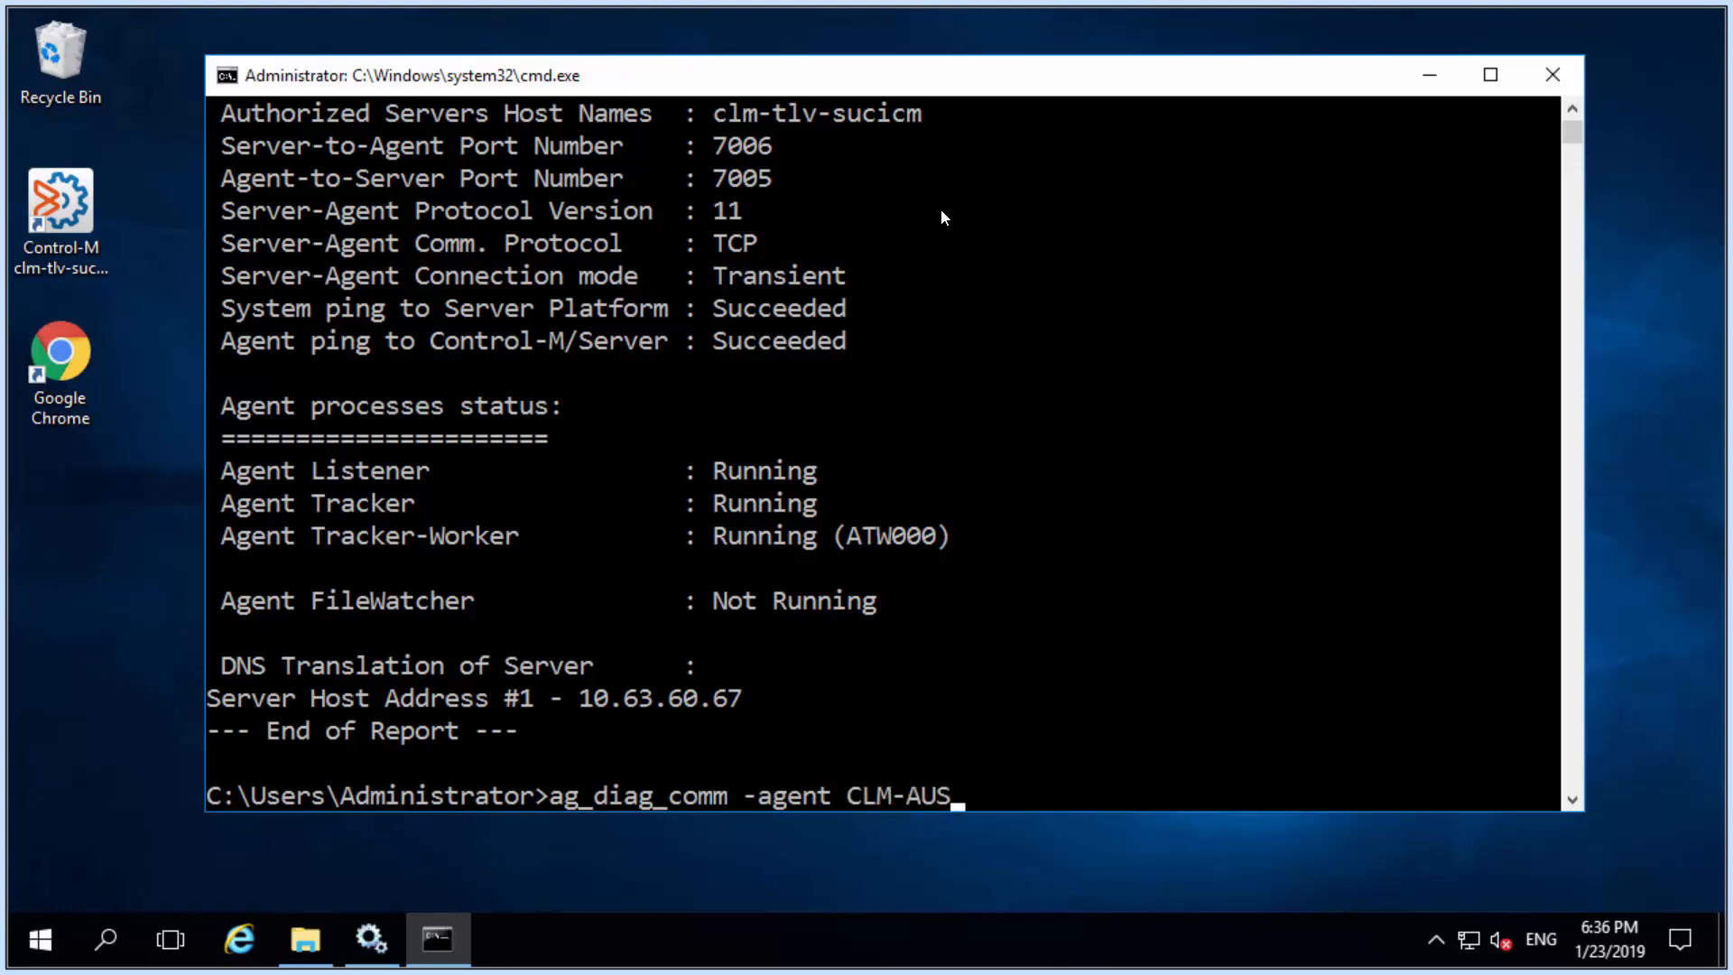
pyautogui.write('-T')
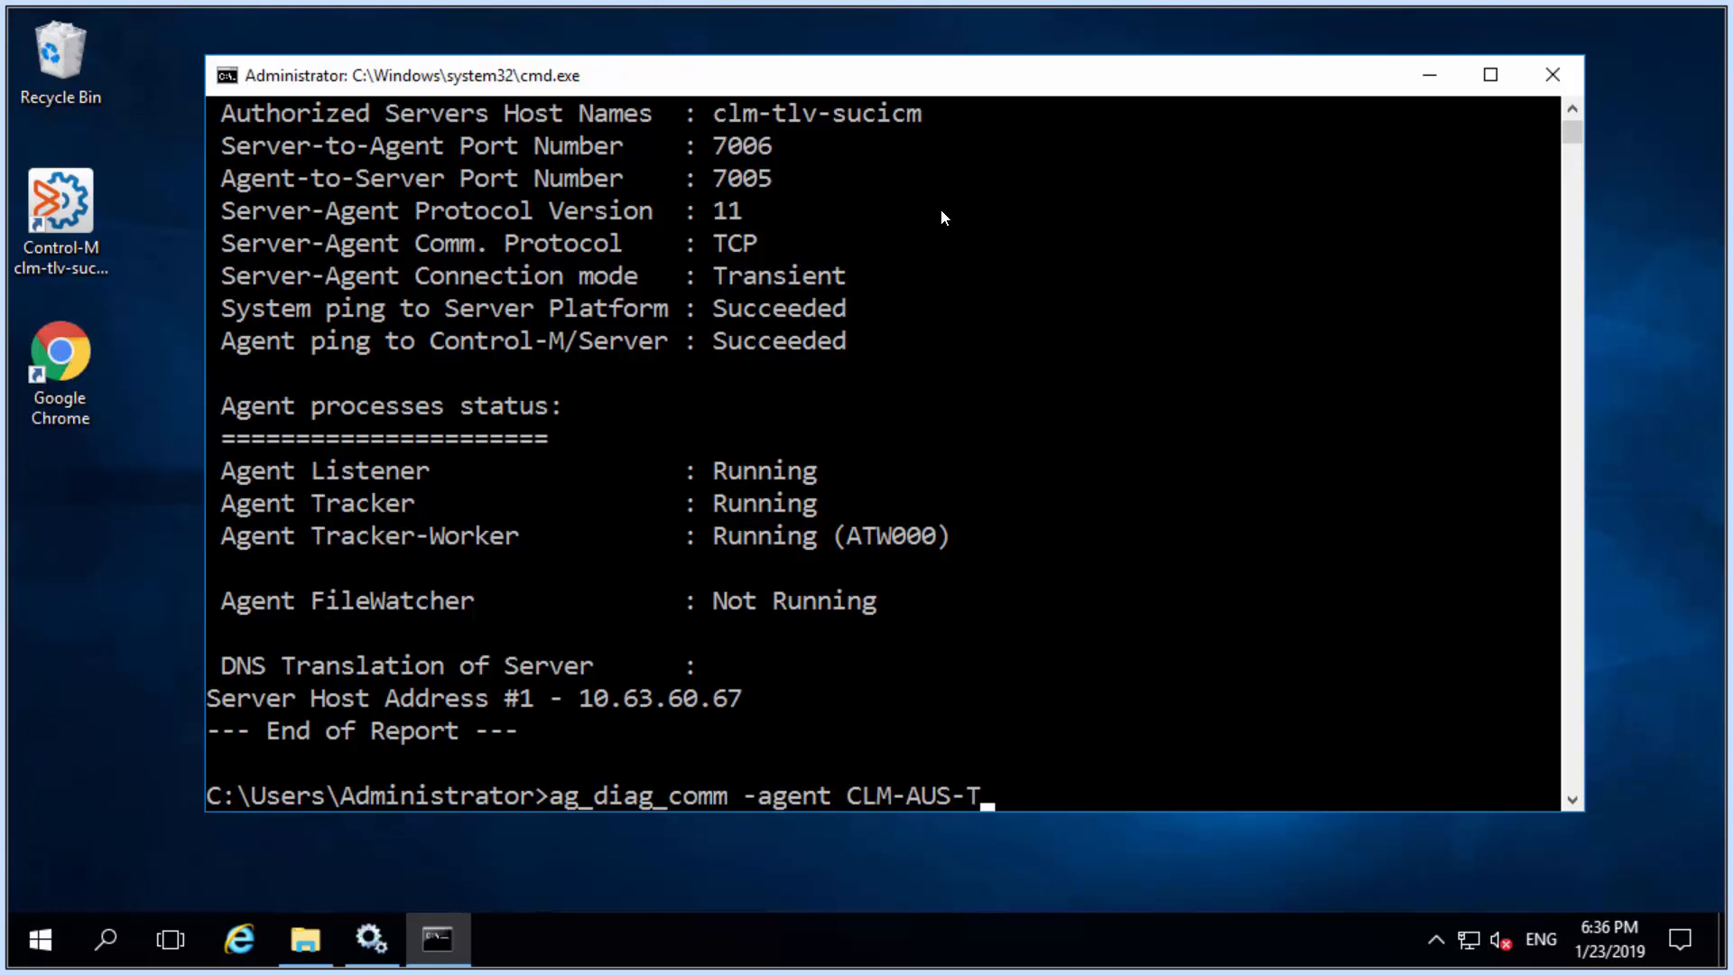
pyautogui.write('3A')
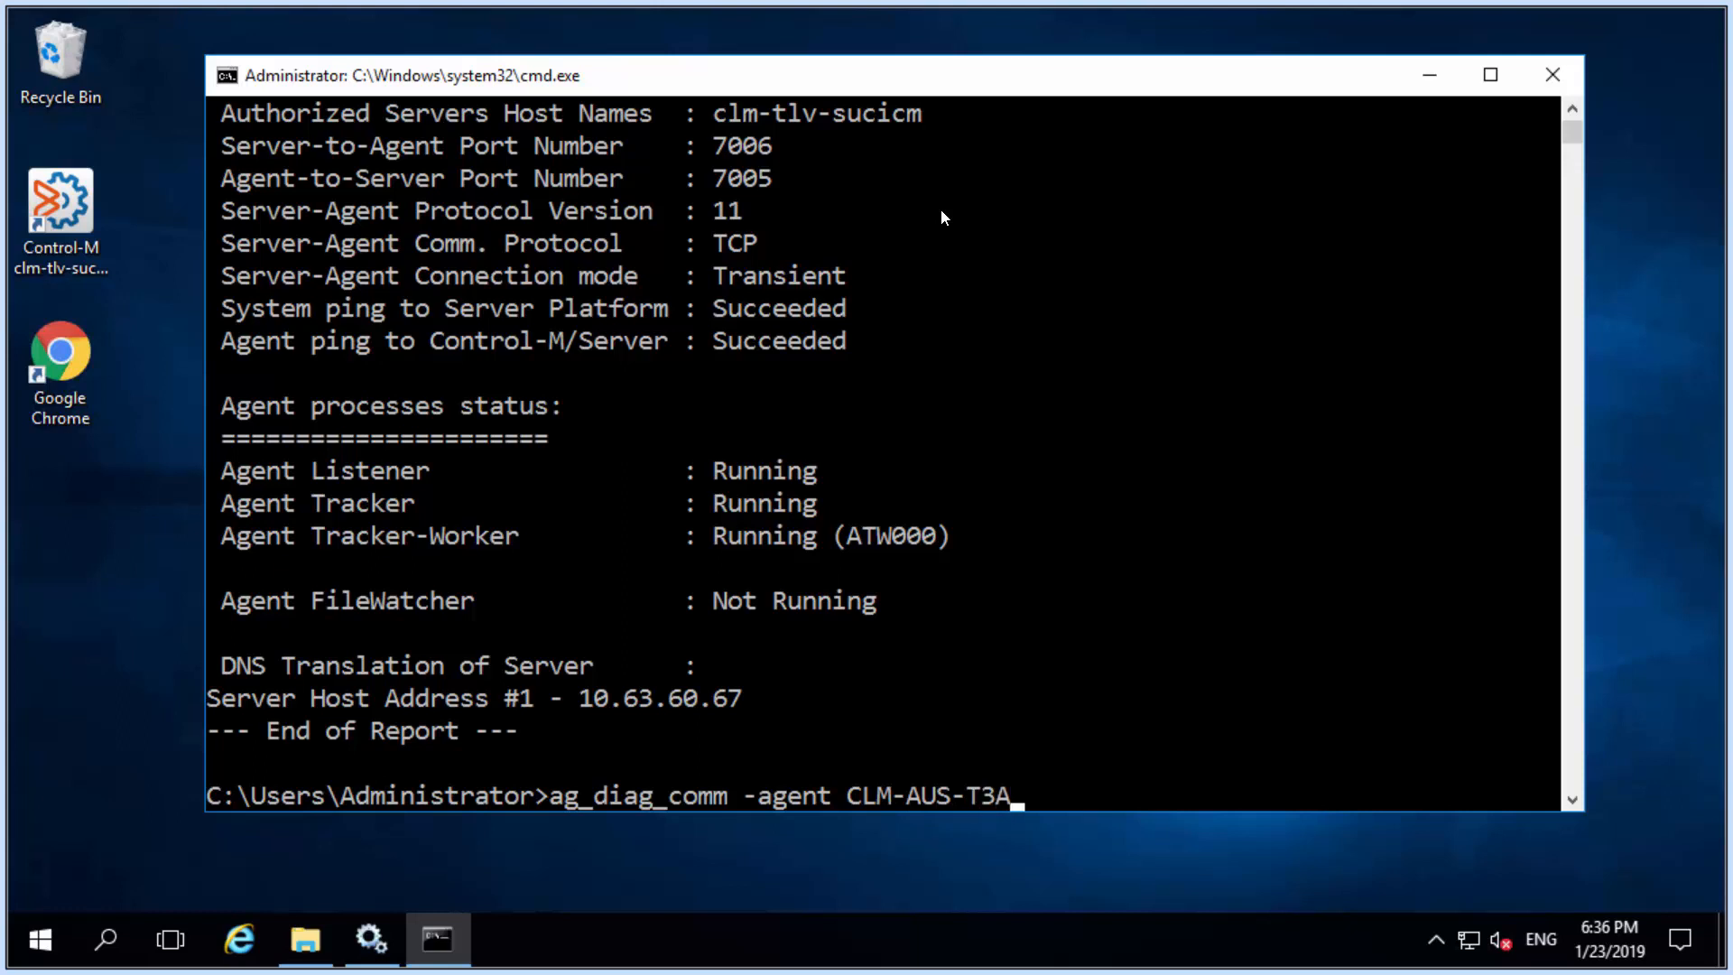
pyautogui.write('2')
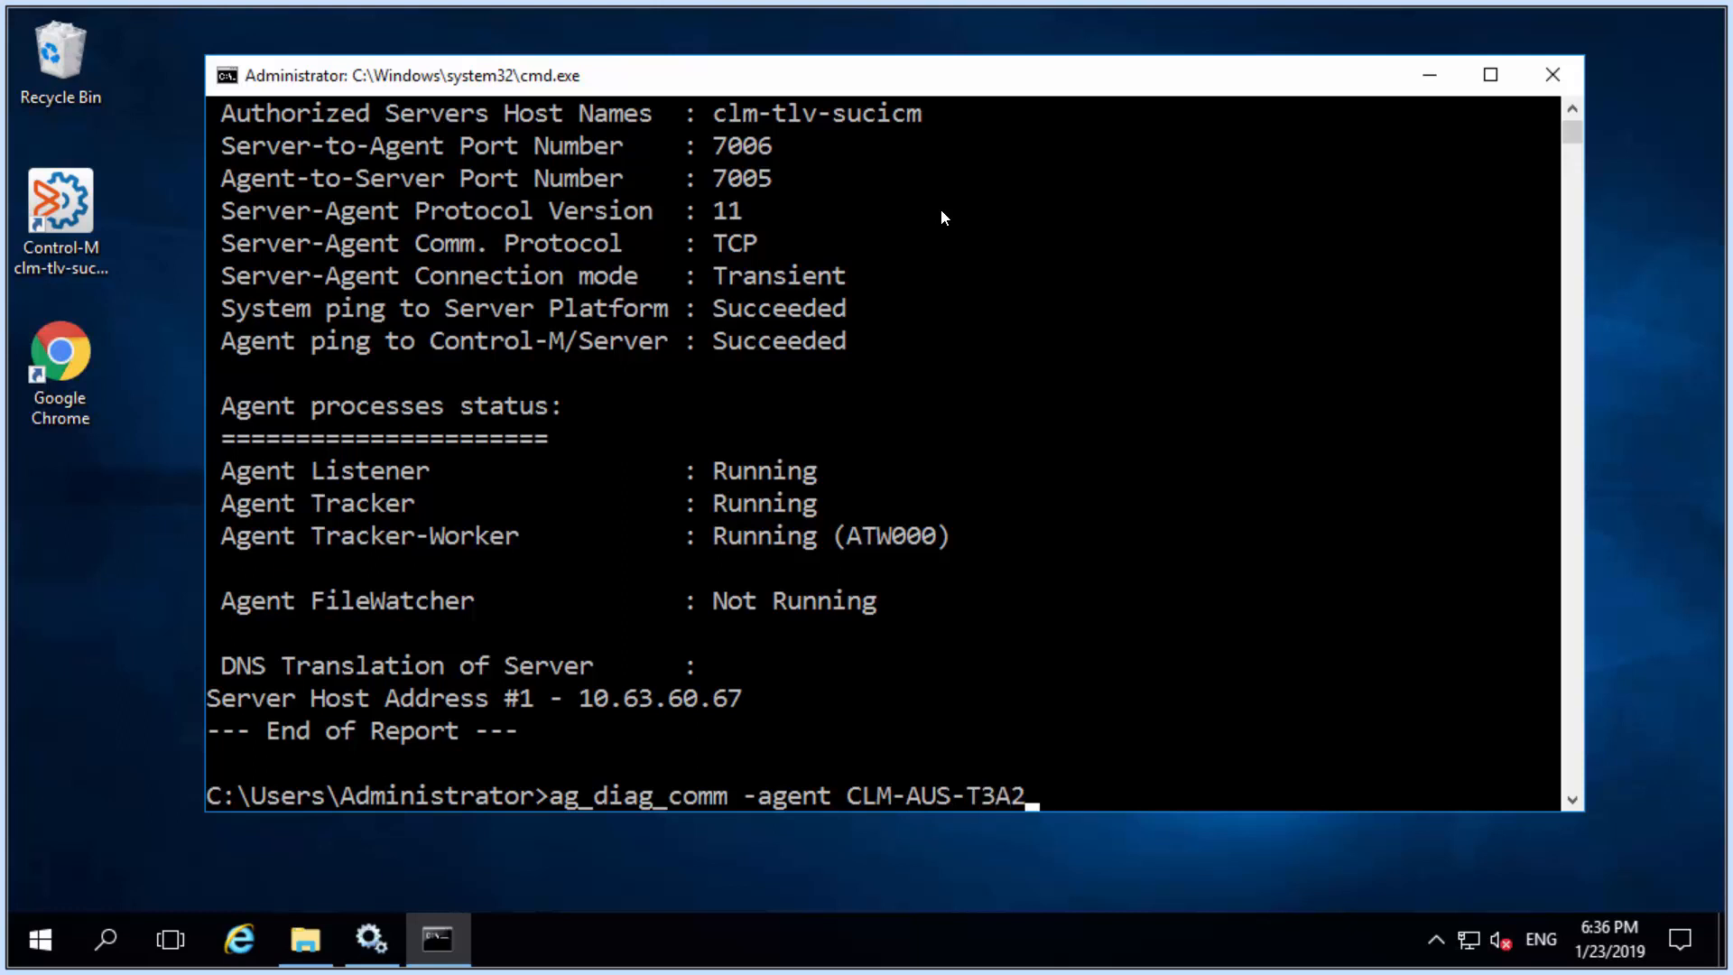
pyautogui.write('RI')
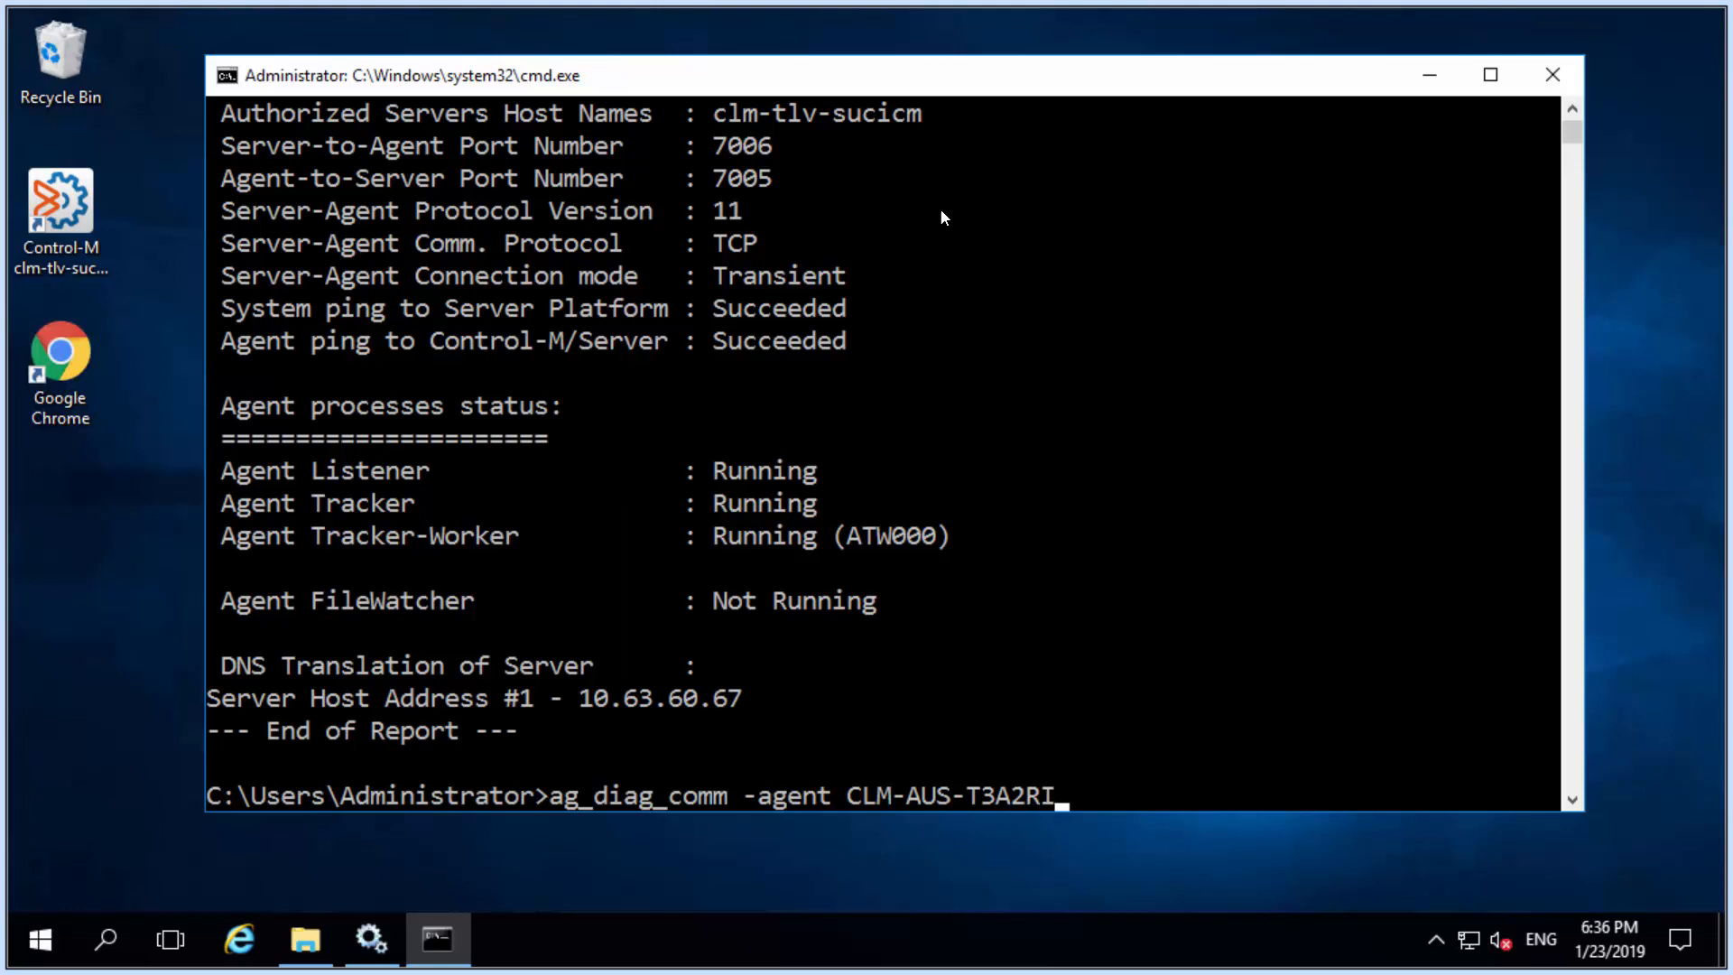
pyautogui.write('_1')
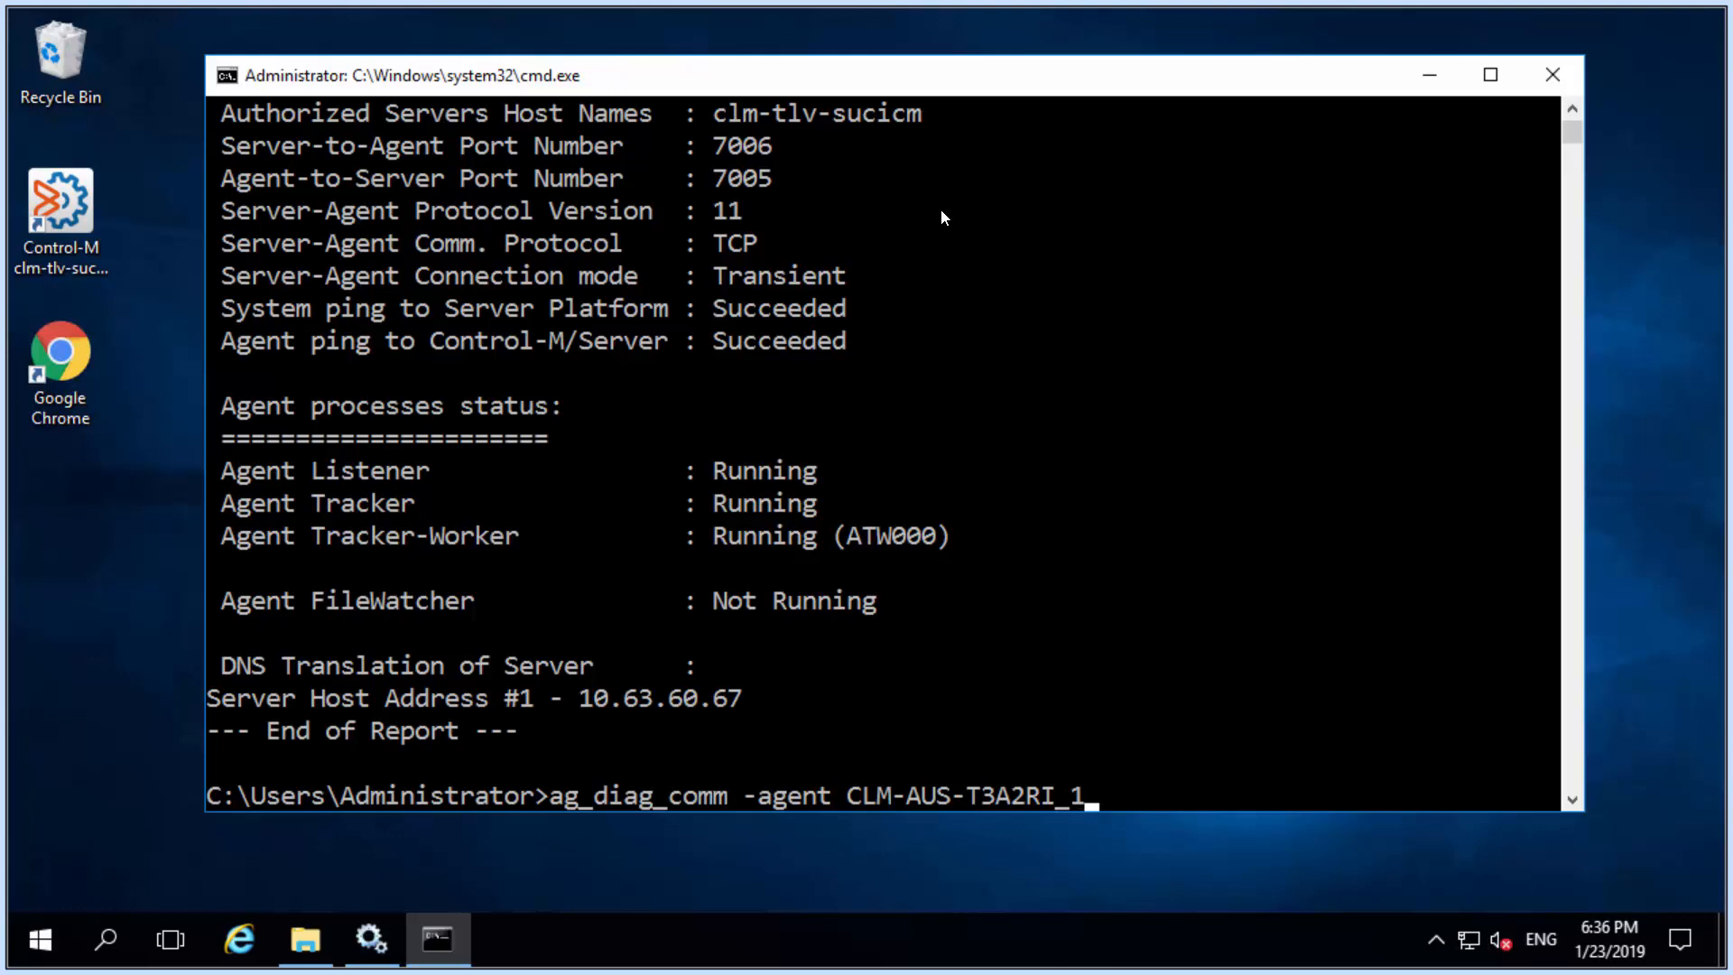
pyautogui.press('Enter')
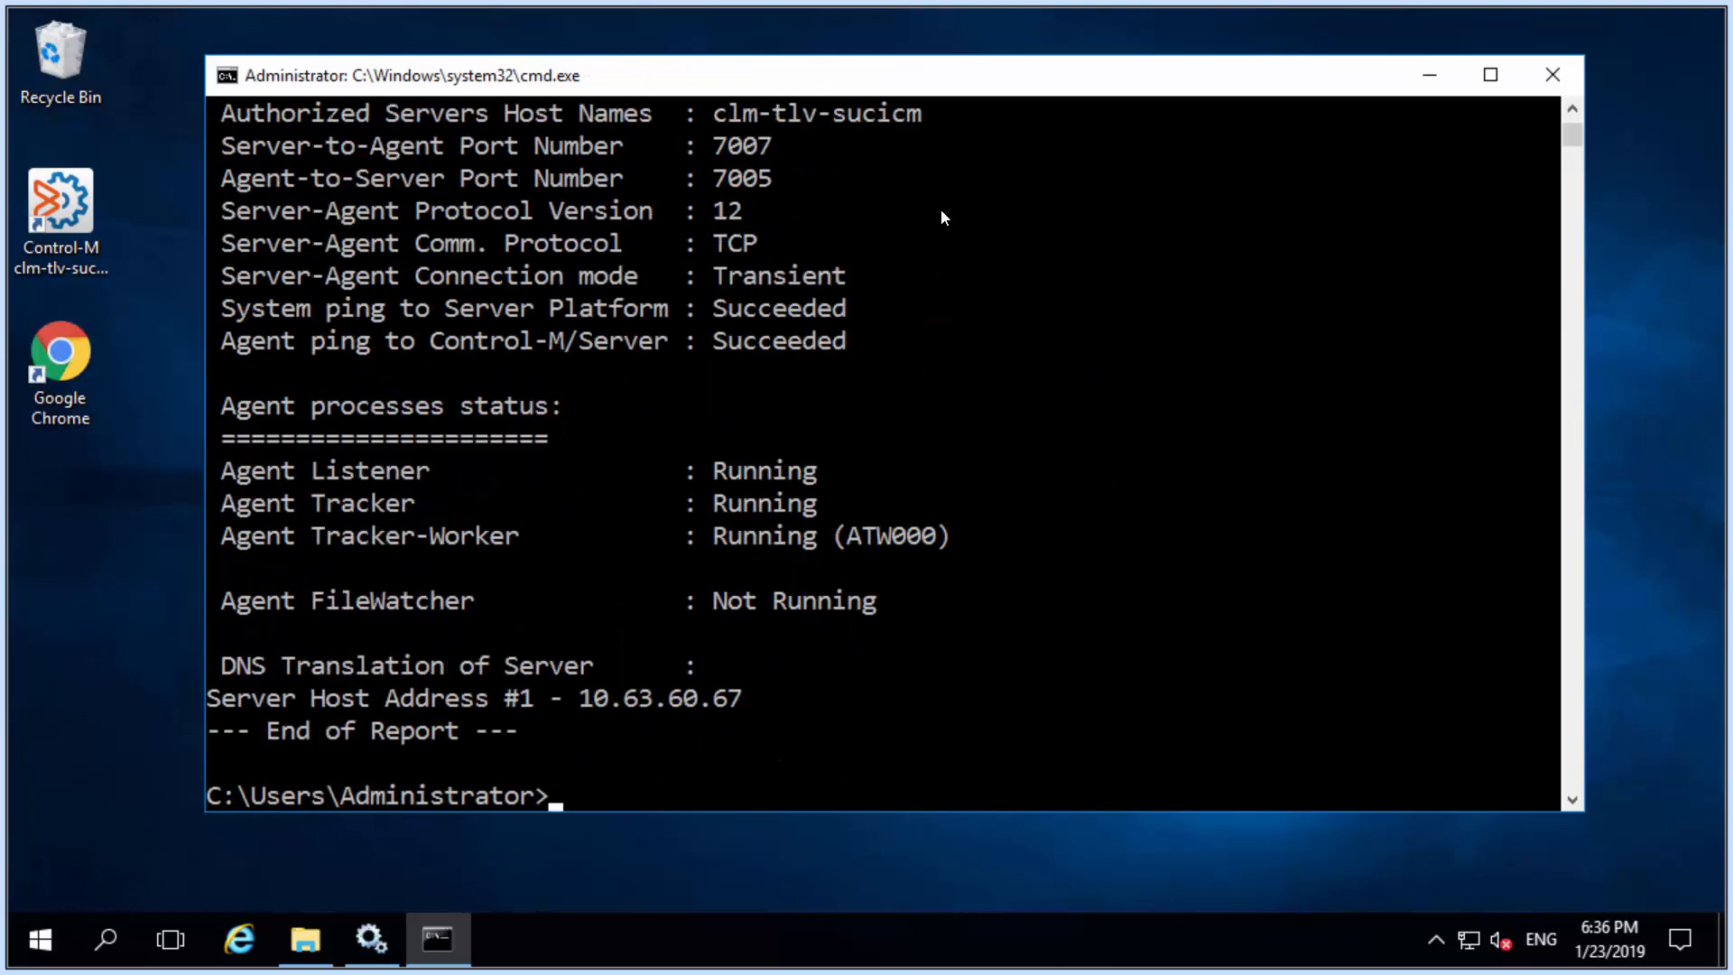